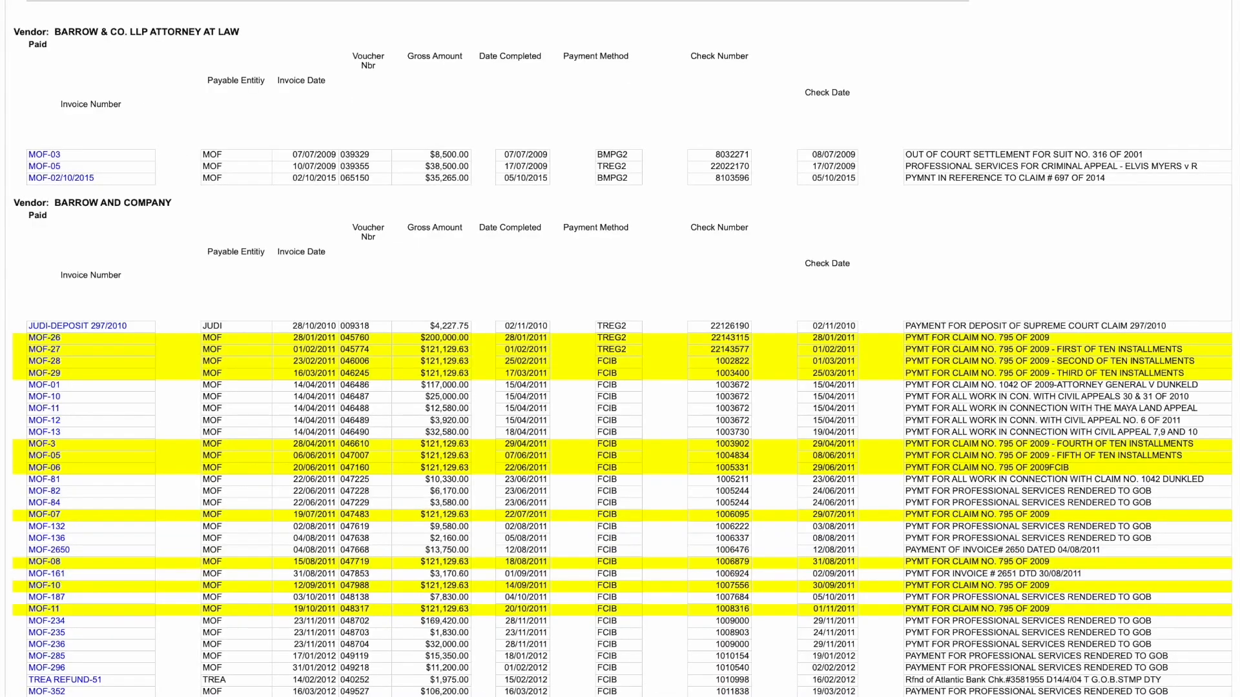
Step: Scroll the NATRC land-acquisition amounts down through December 2020 to the $3,621,397.16 total
scroll("down", 3)
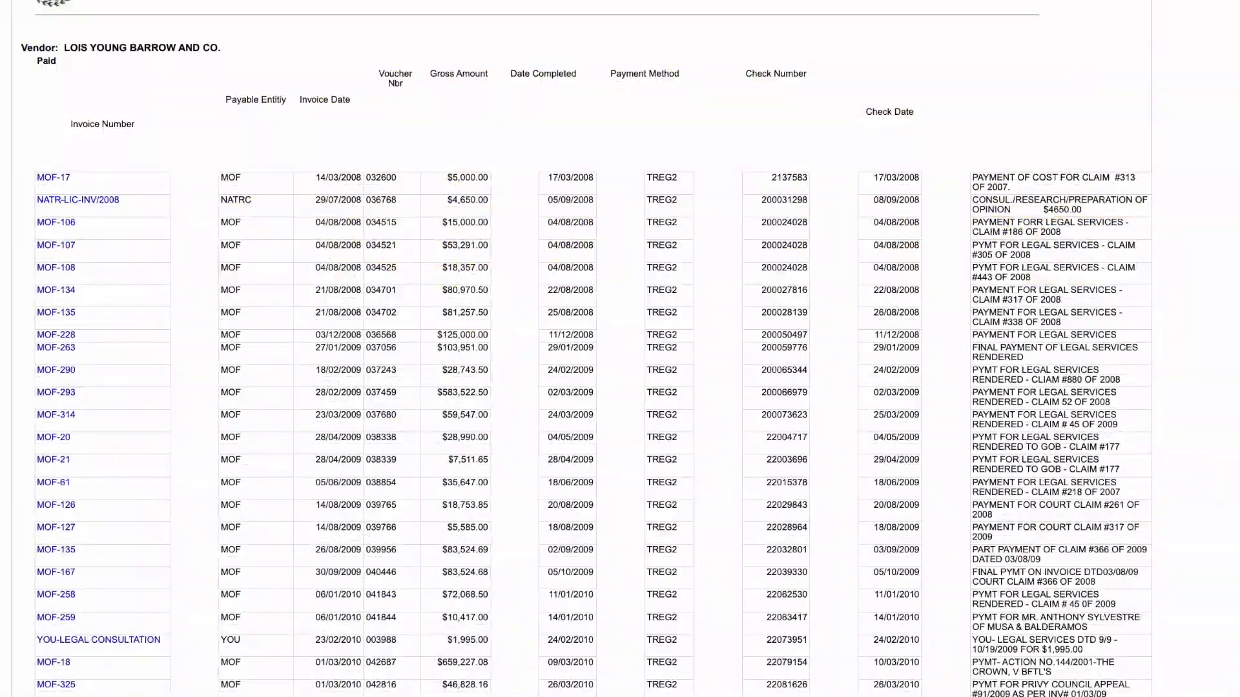
scroll("down", 3)
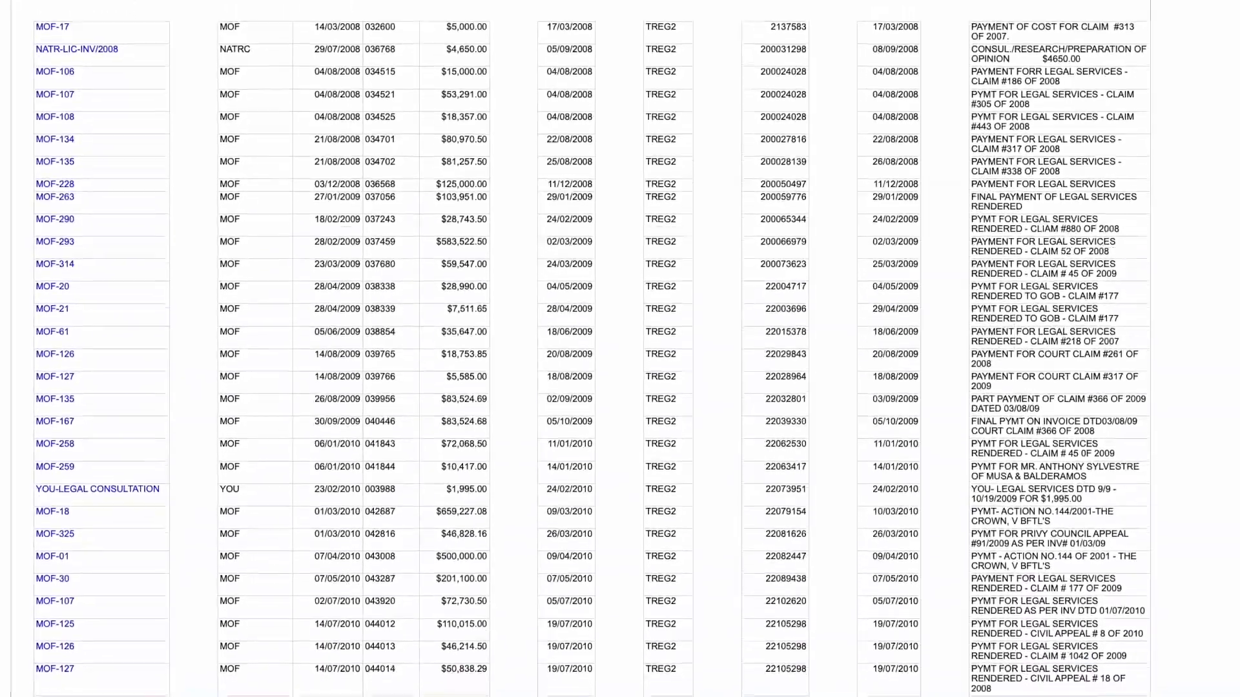
scroll("down", 3)
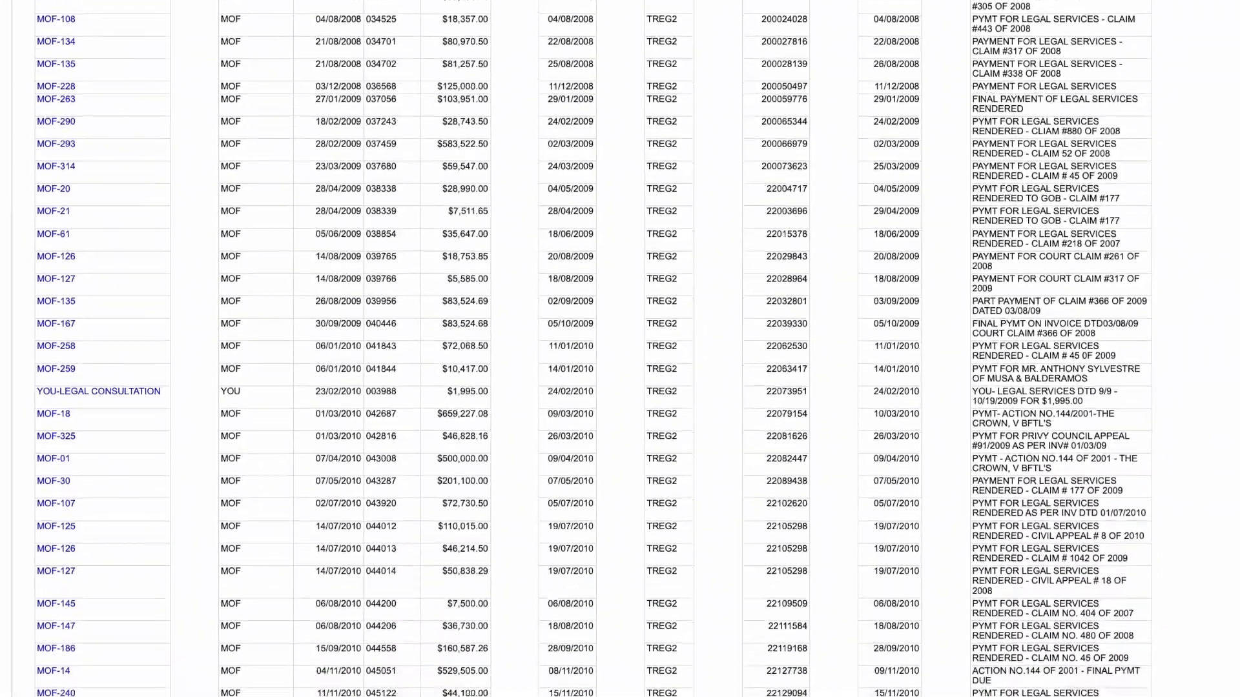
scroll("down", 3)
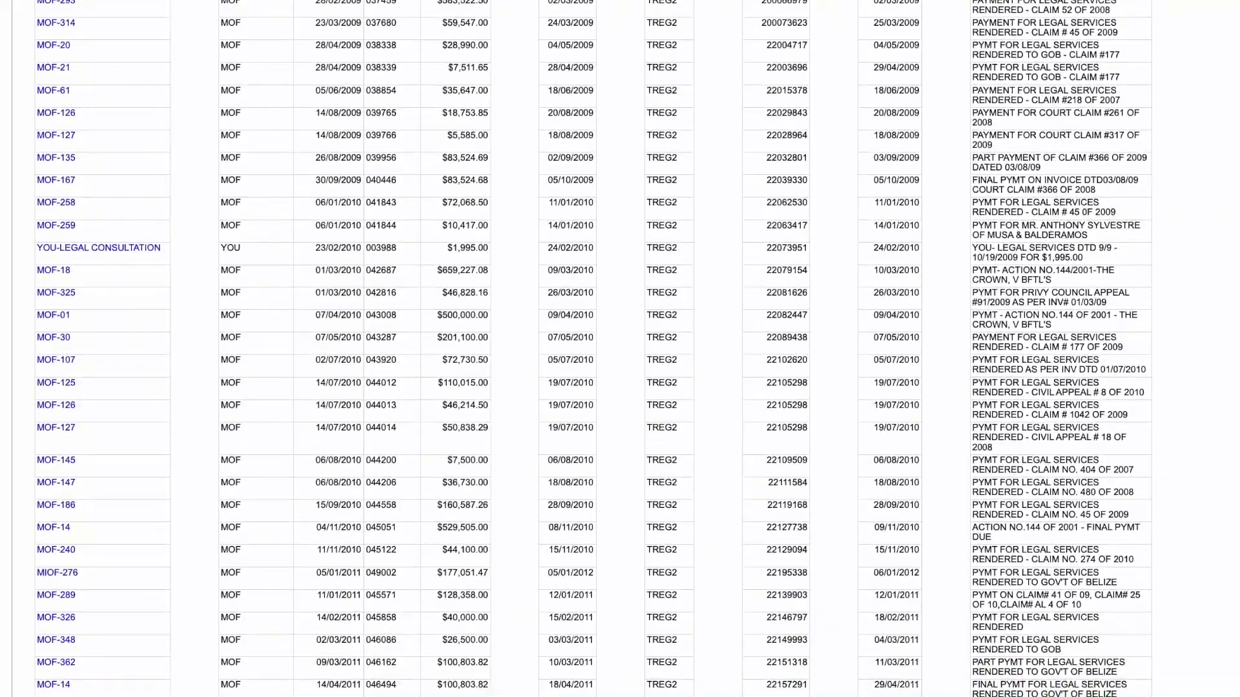
scroll("down", 3)
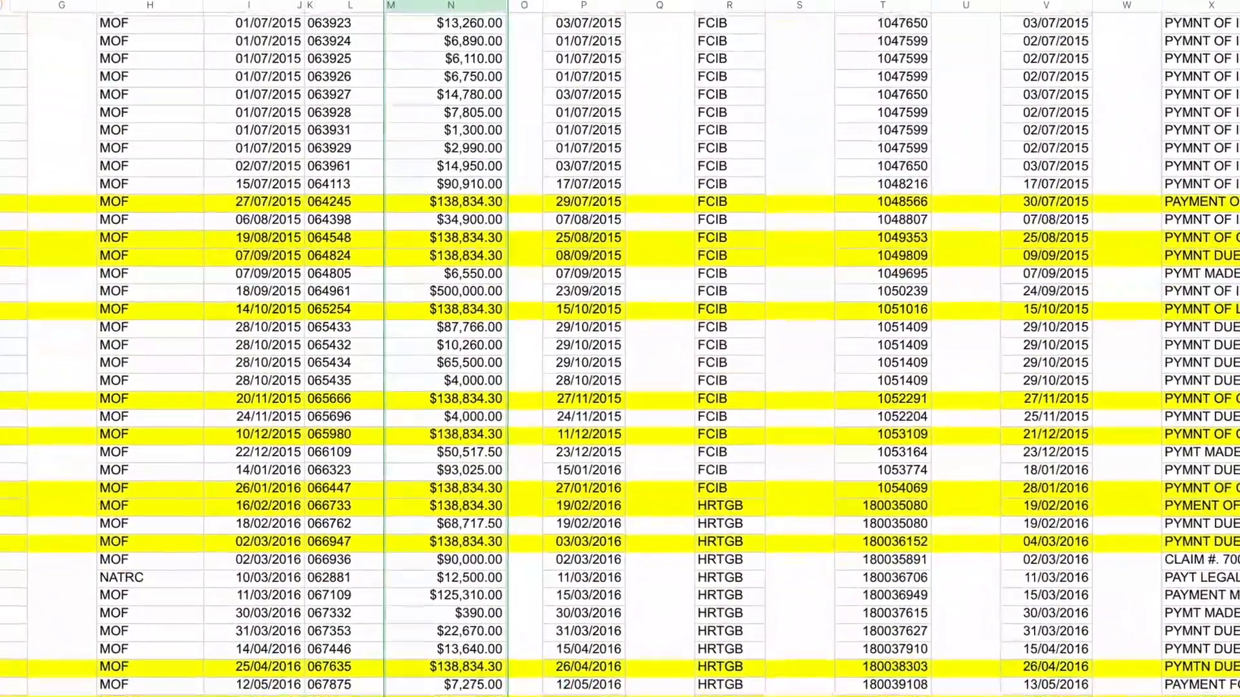
scroll("down", 3)
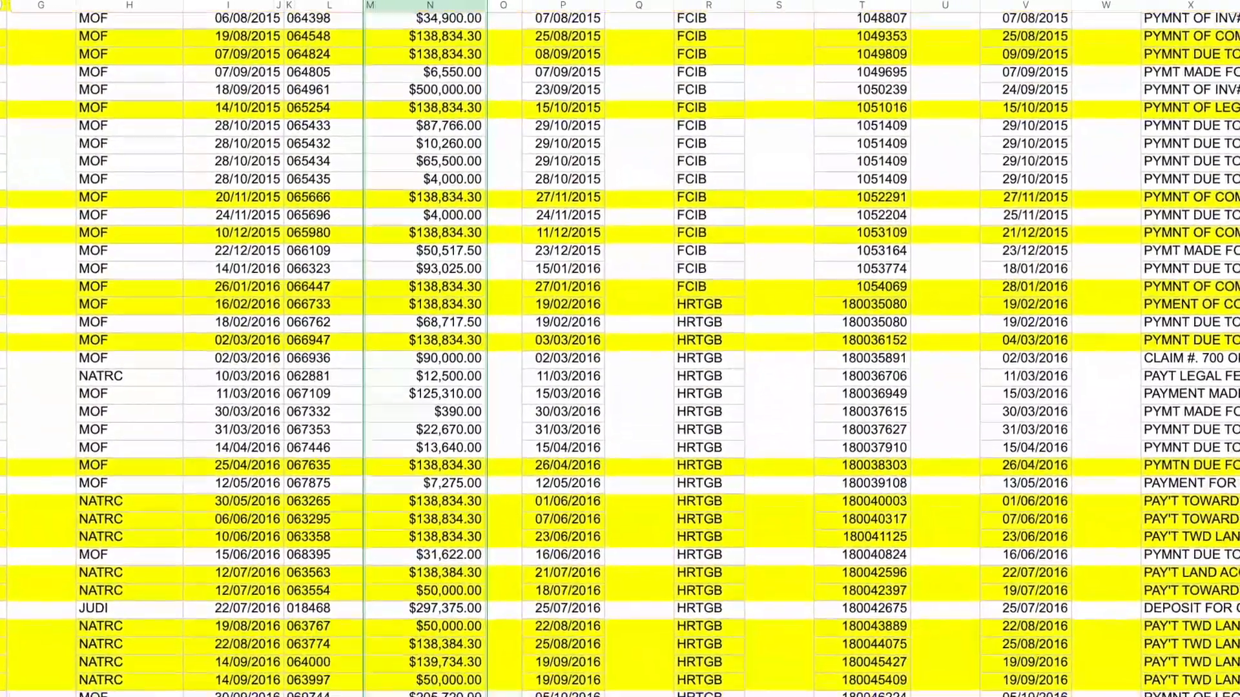
scroll("down", 3)
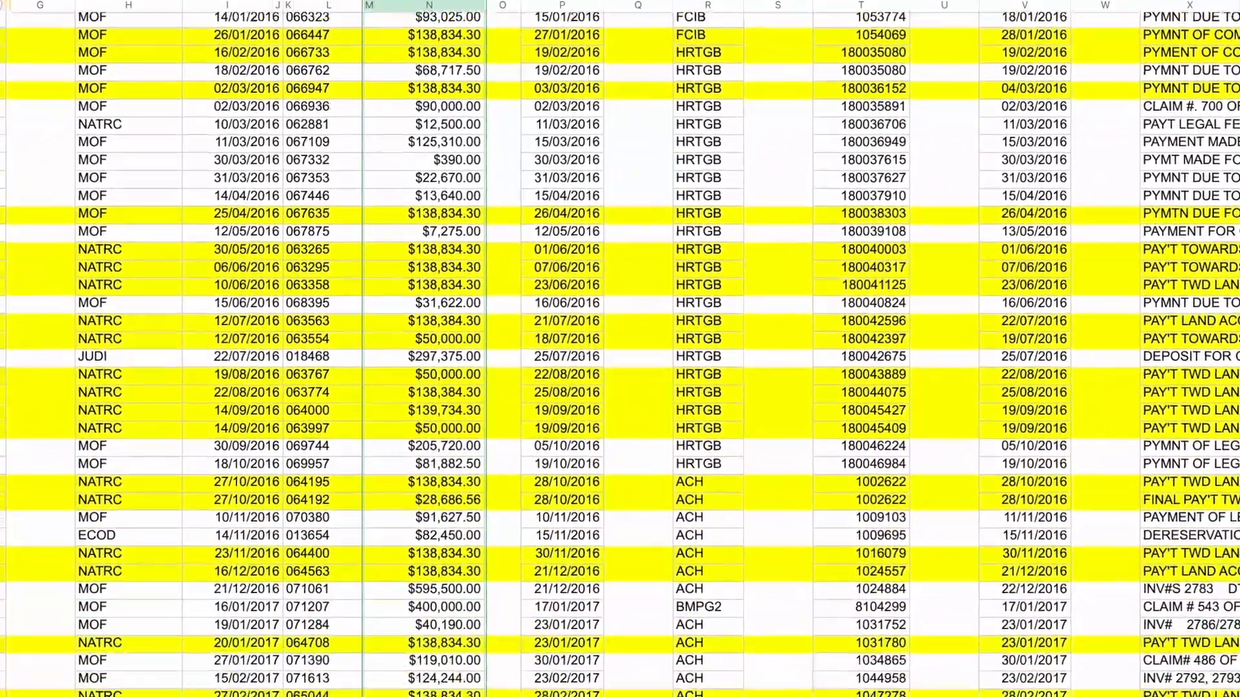
scroll("down", 3)
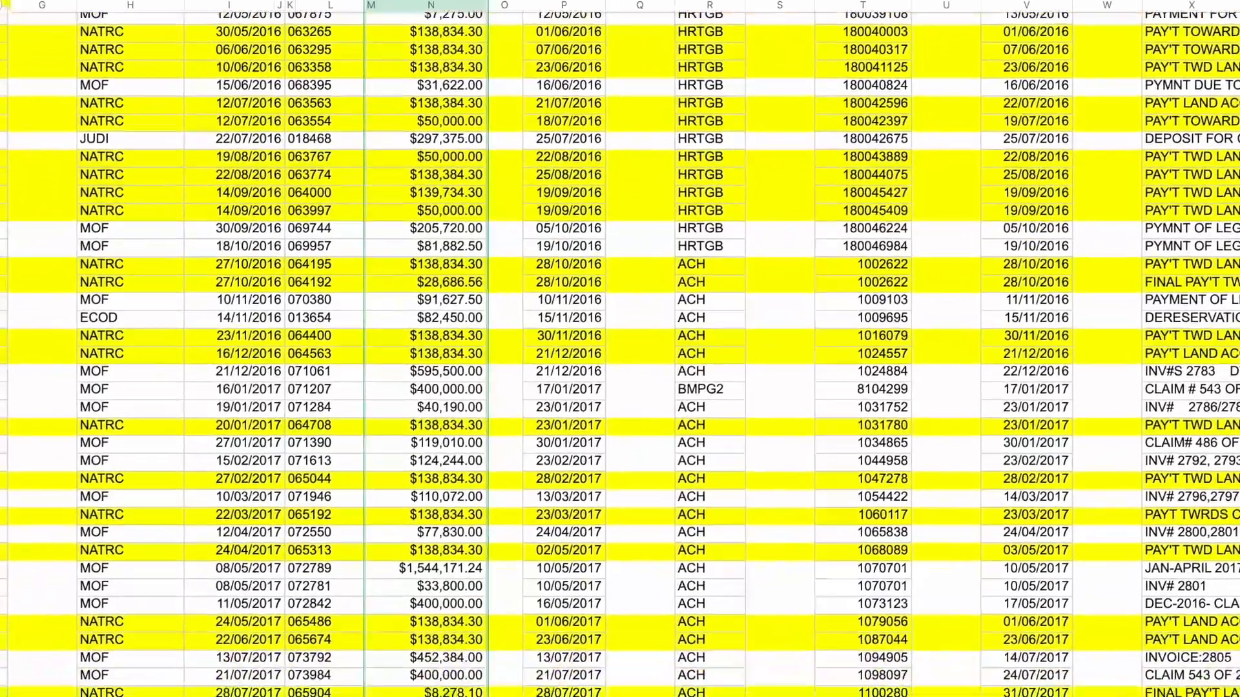
scroll("down", 3)
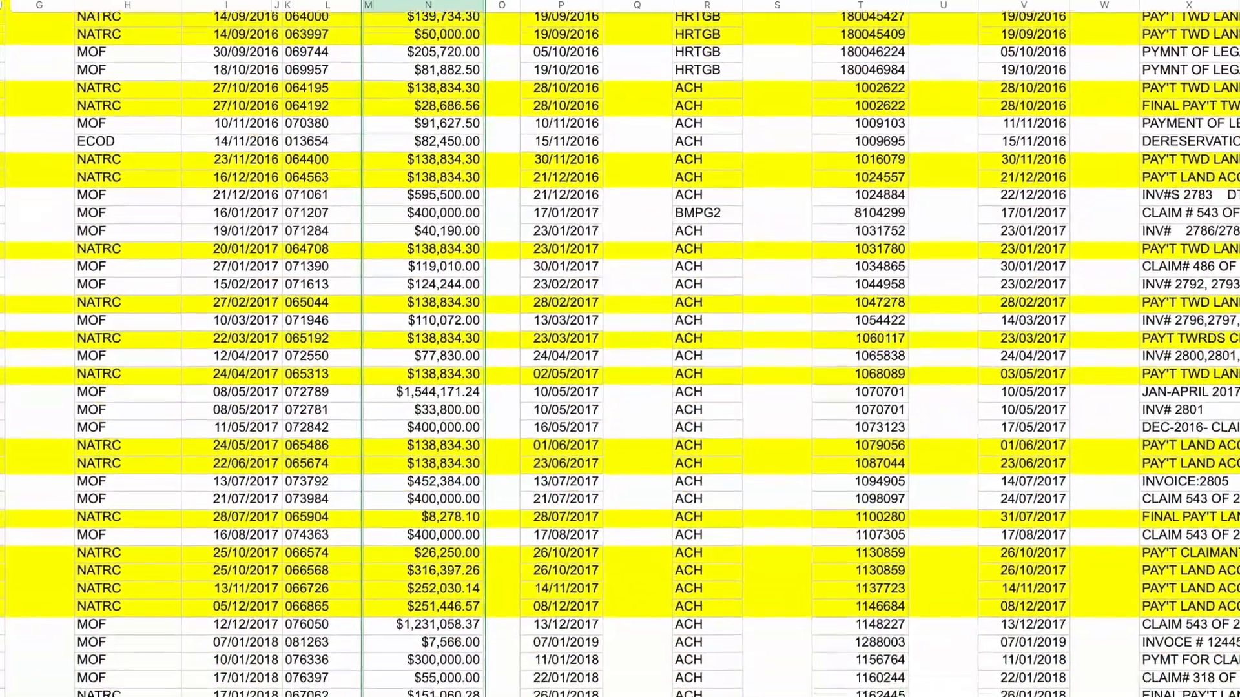
scroll("down", 3)
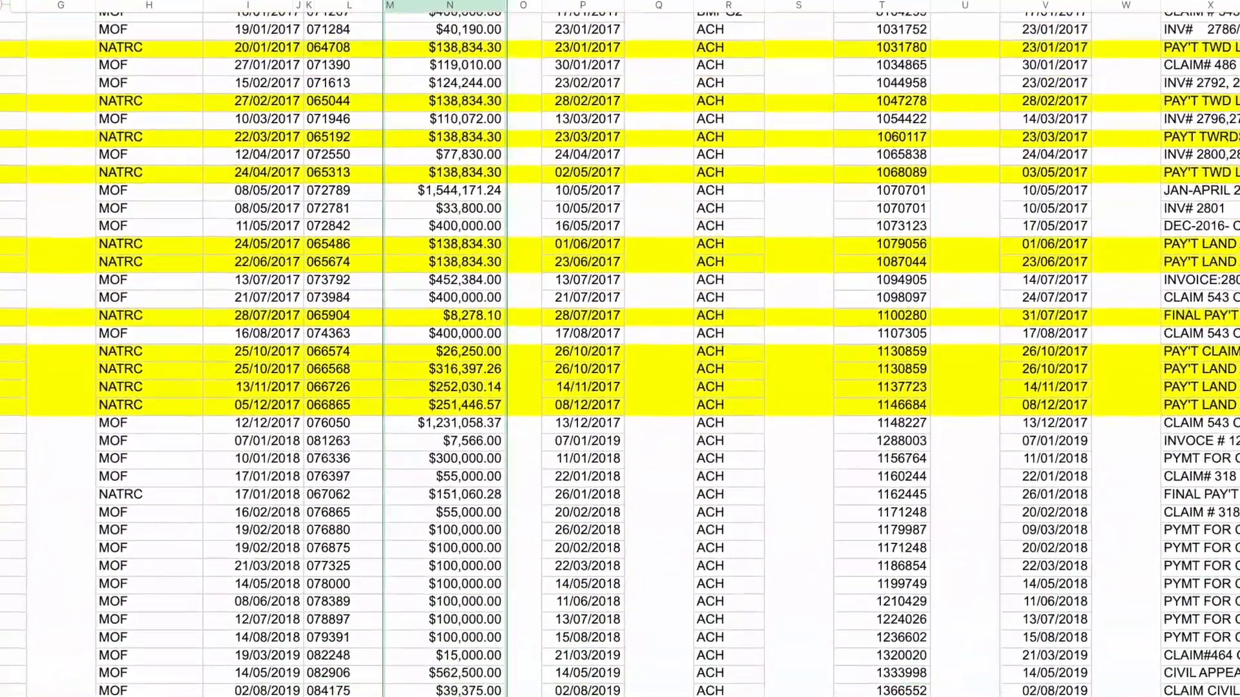
scroll("down", 3)
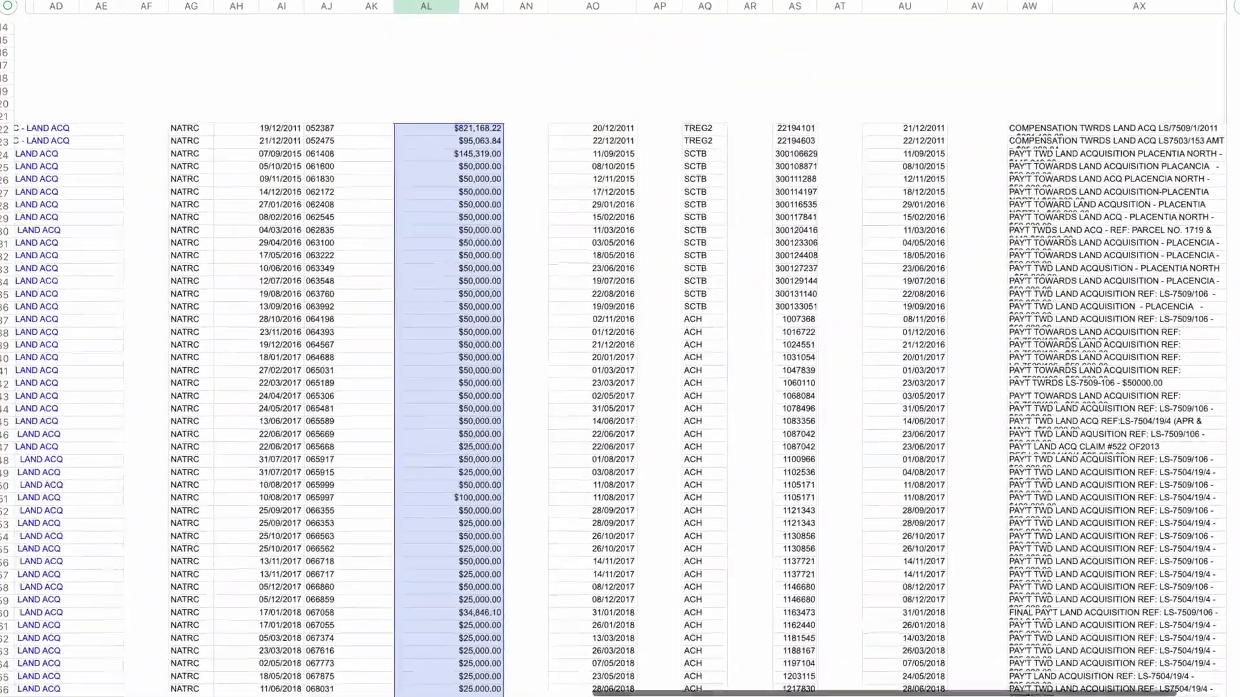
scroll("down", 3)
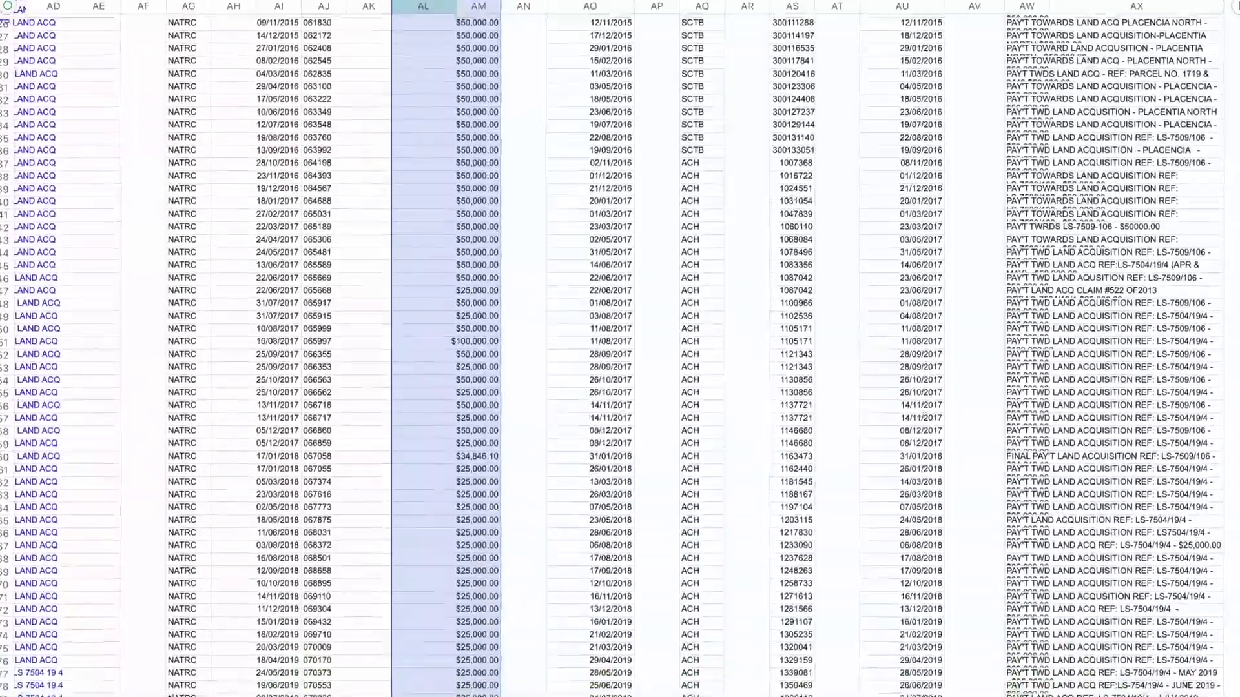
scroll("down", 3)
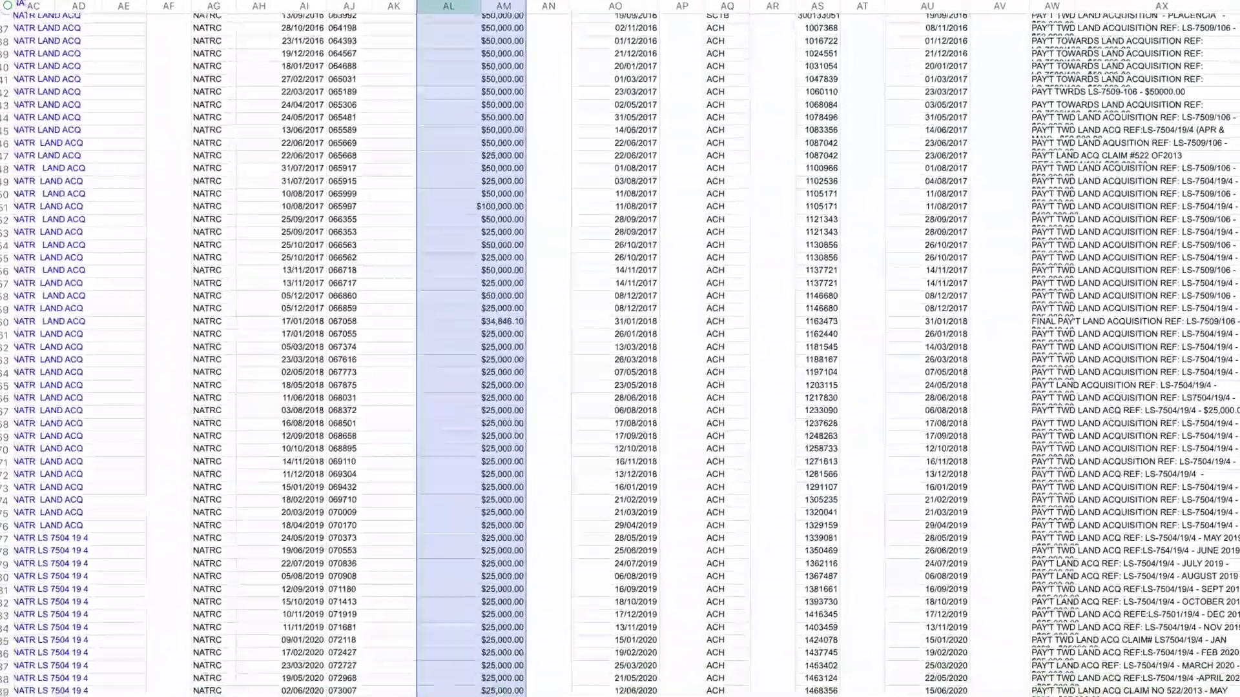
scroll("down", 3)
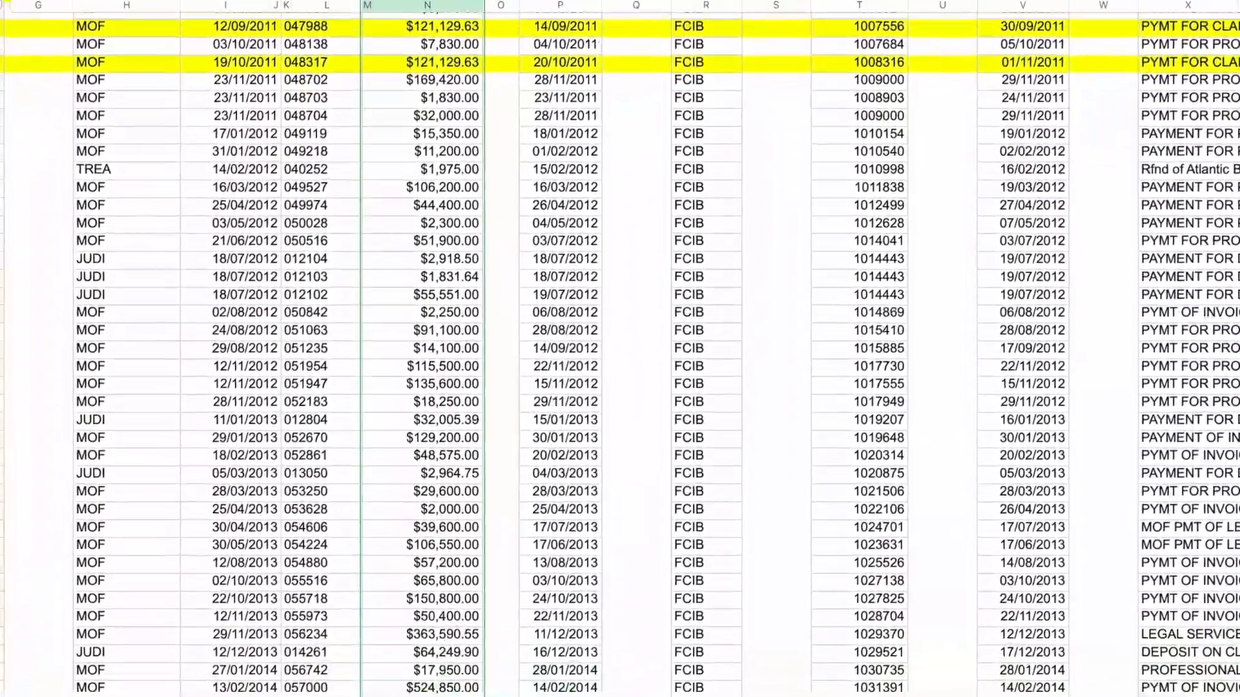
scroll("down", 3)
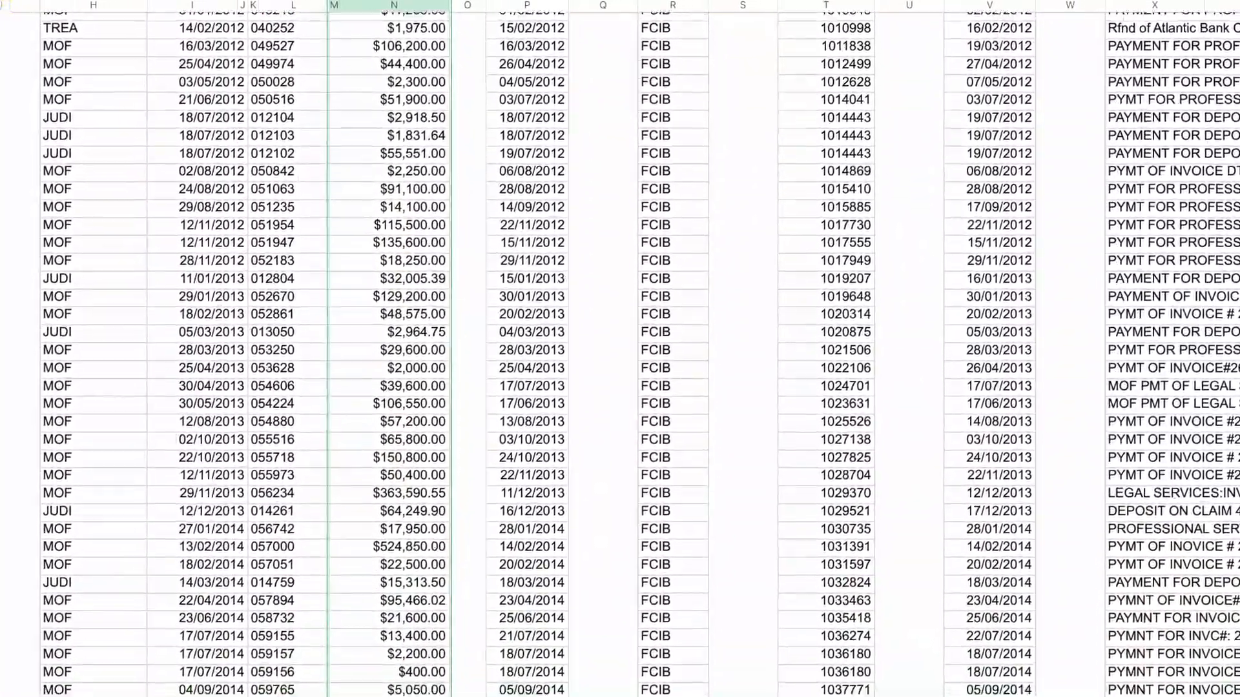
scroll("down", 3)
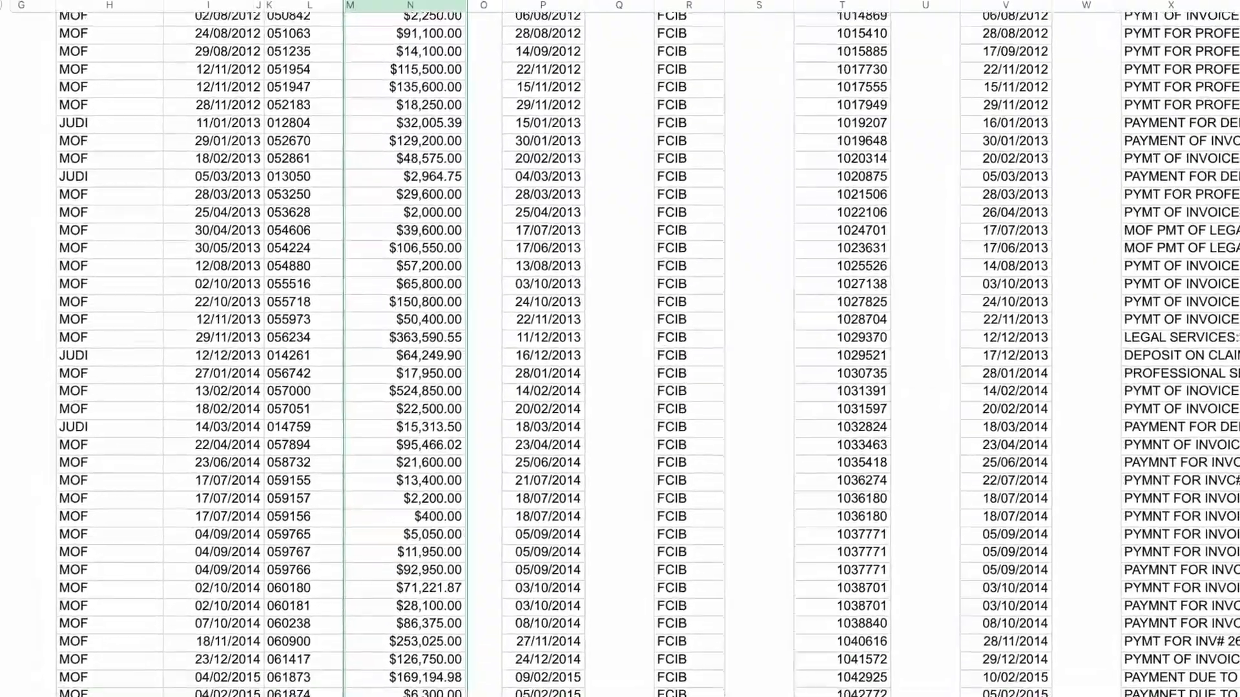
scroll("down", 3)
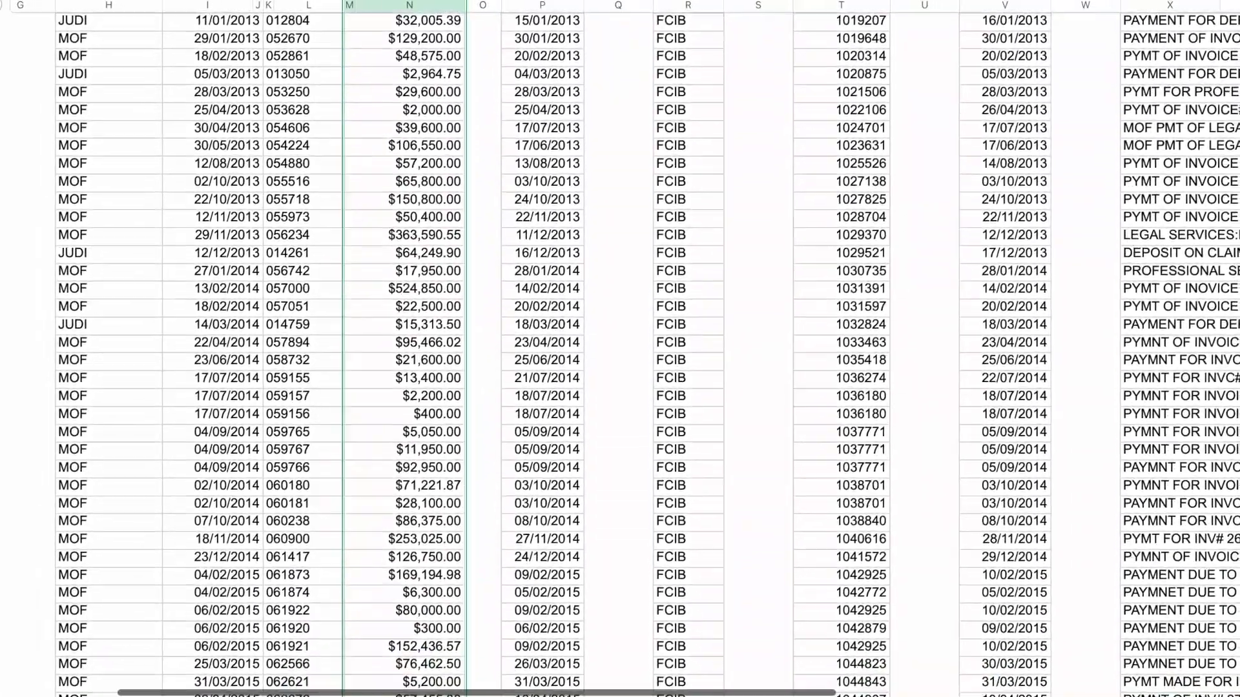
scroll("down", 3)
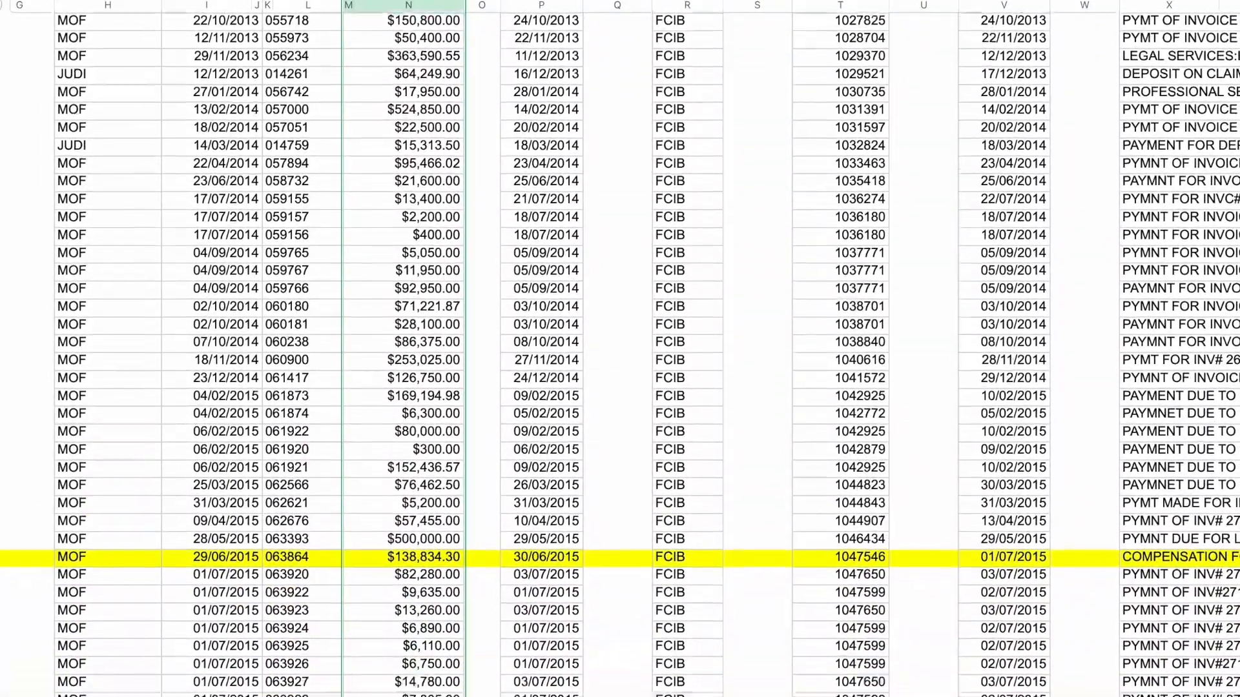
scroll("down", 3)
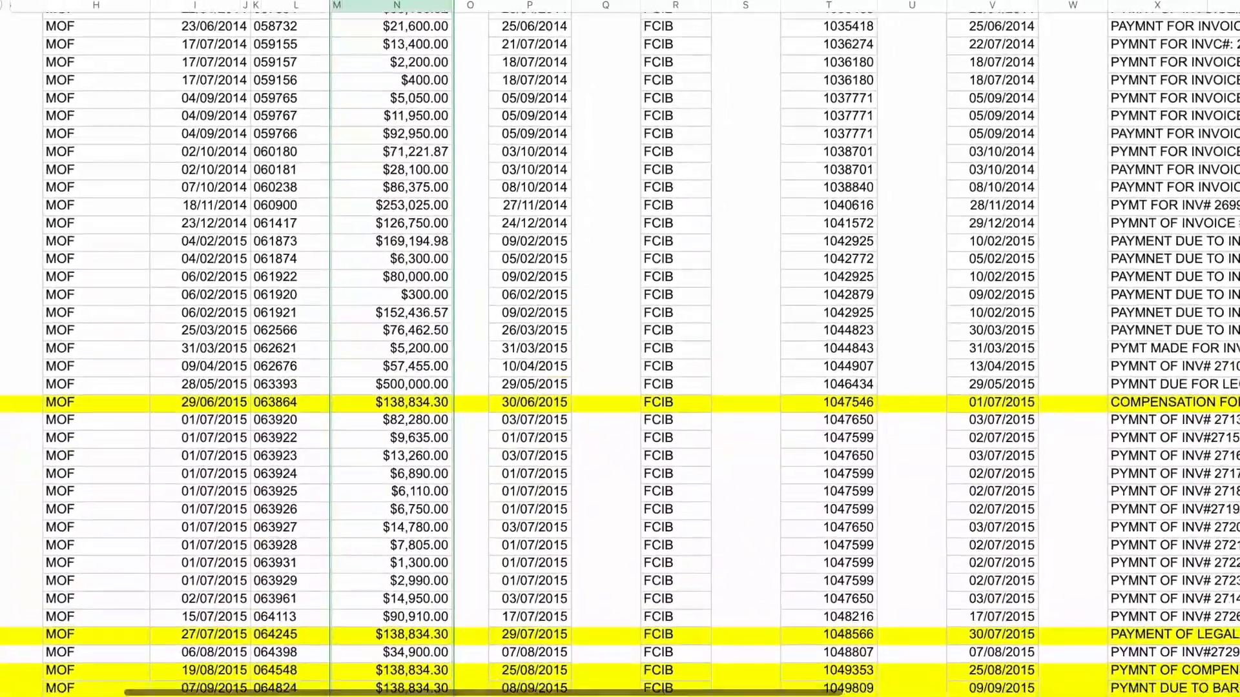
scroll("down", 3)
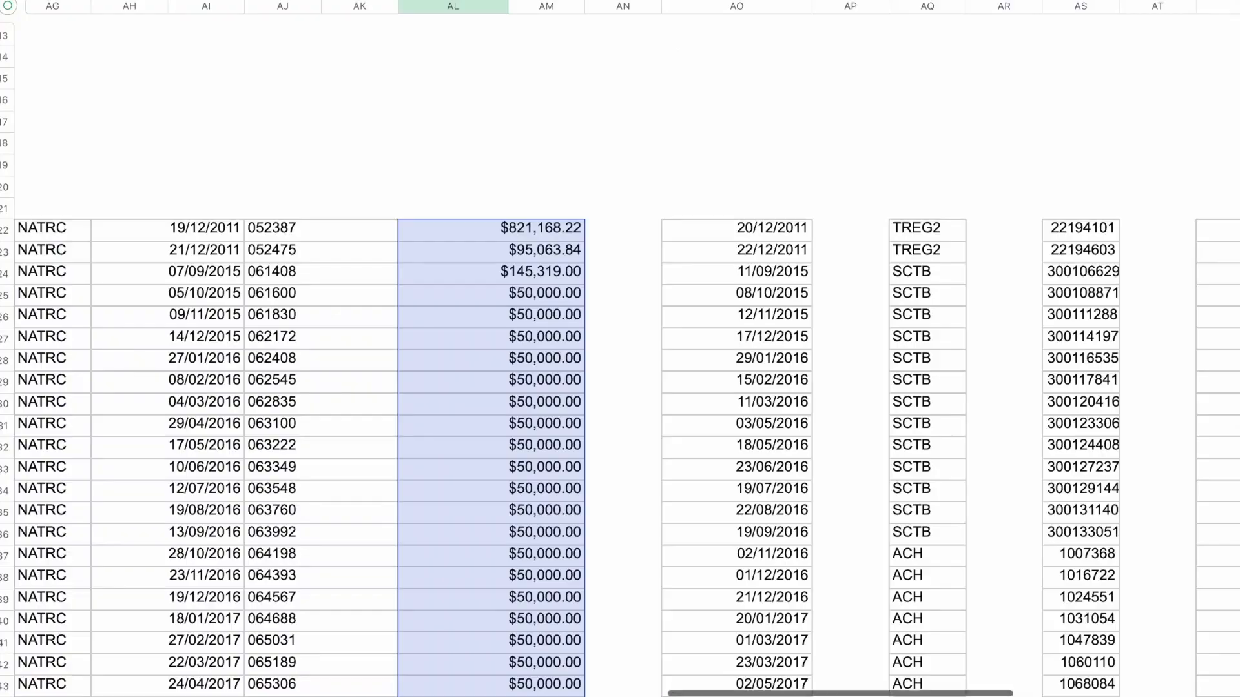
scroll("down", 3)
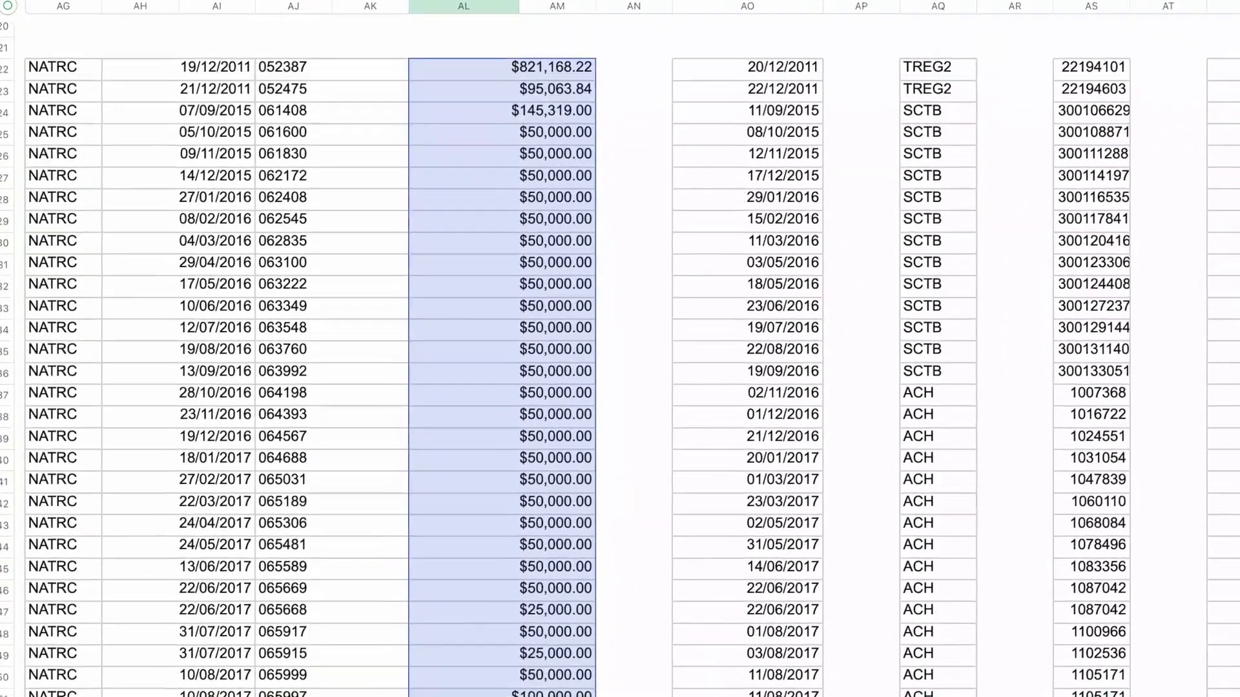
scroll("down", 3)
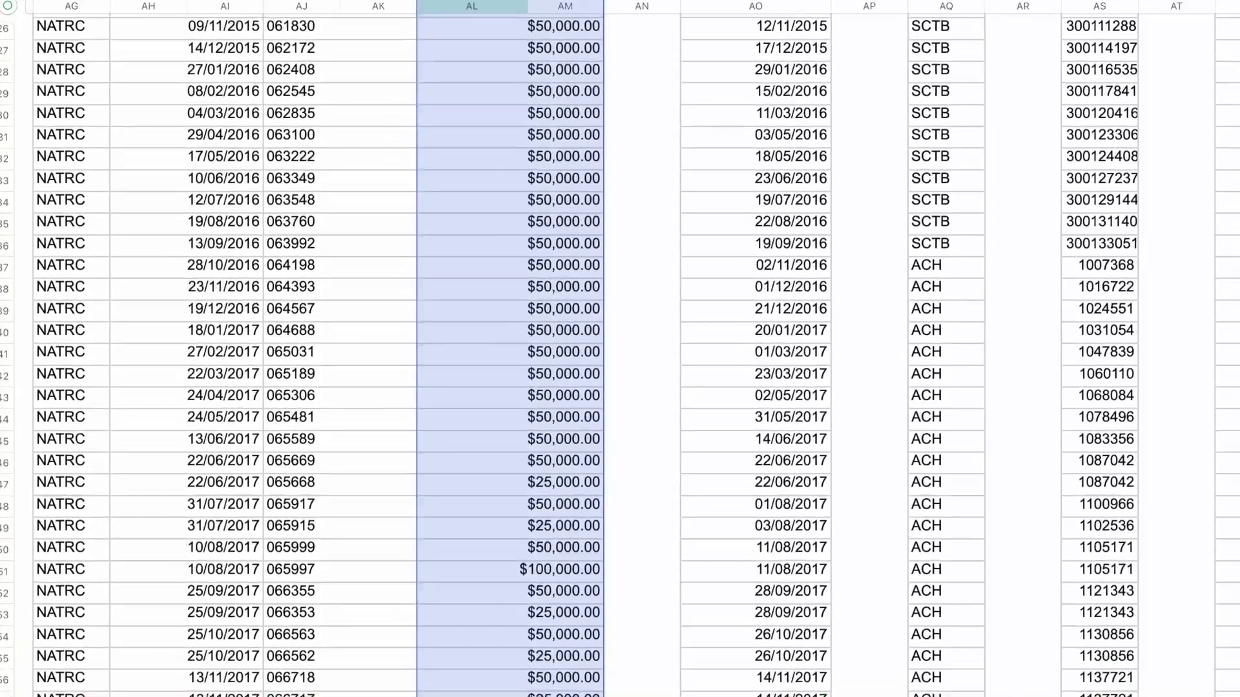
scroll("down", 3)
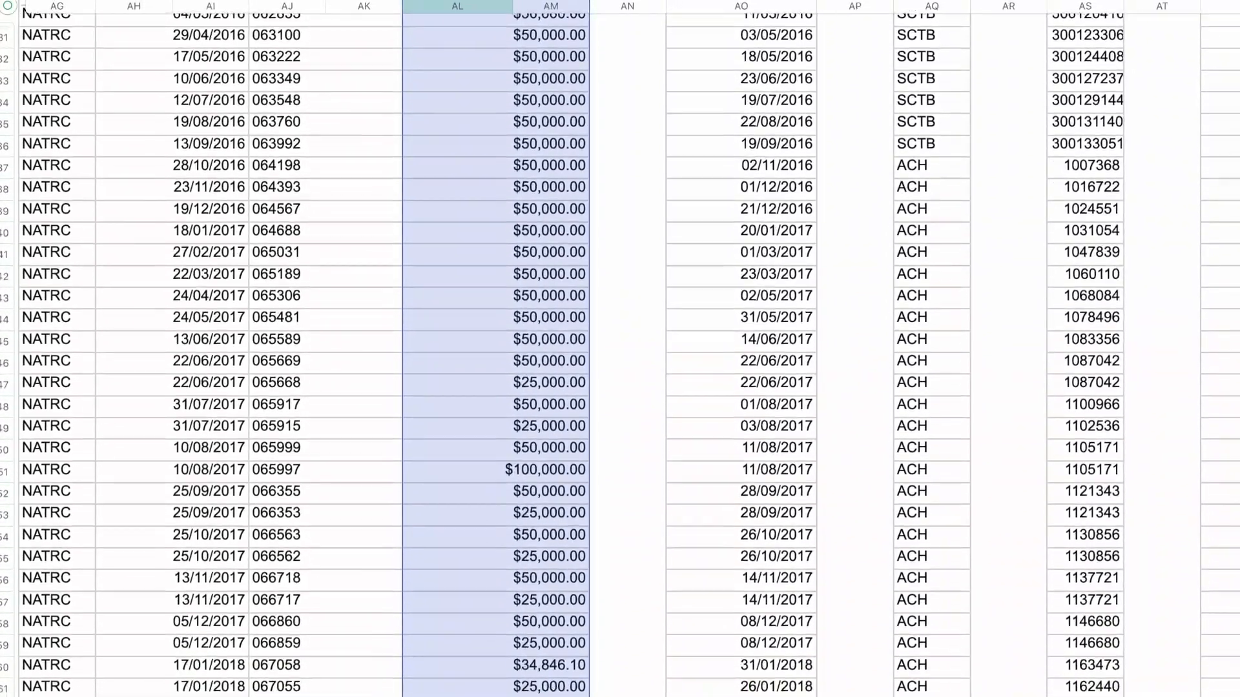
scroll("down", 3)
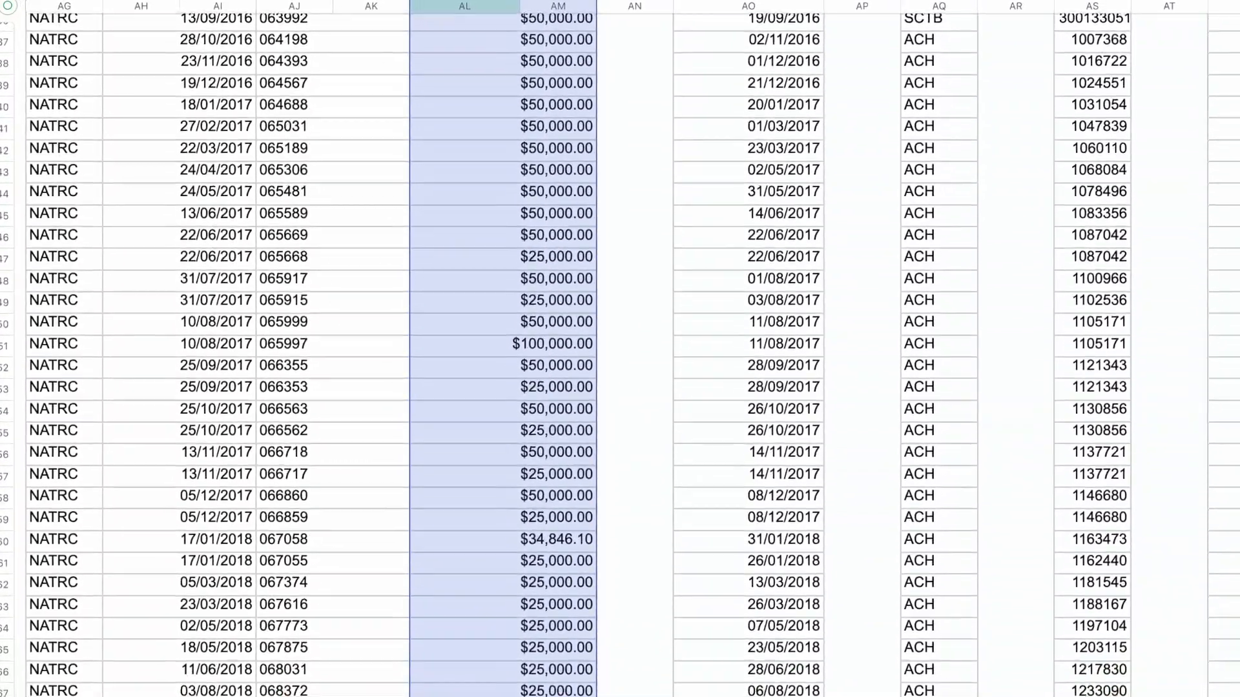
scroll("down", 3)
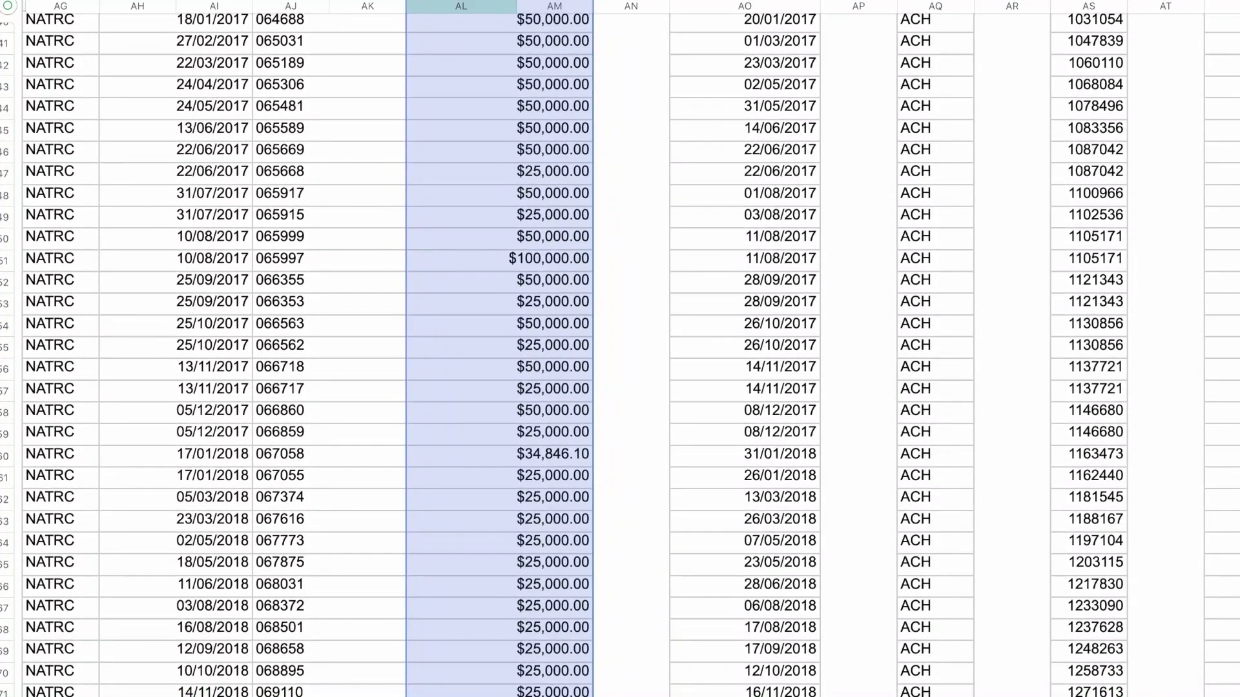
scroll("down", 3)
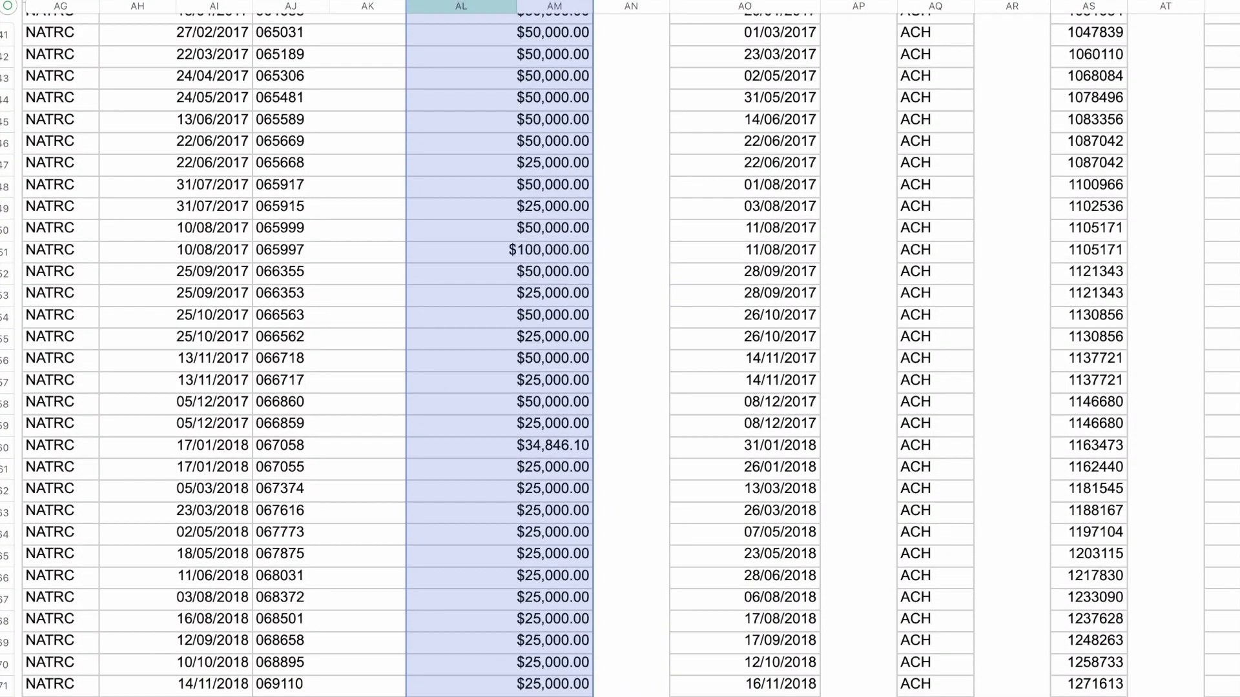
scroll("down", 3)
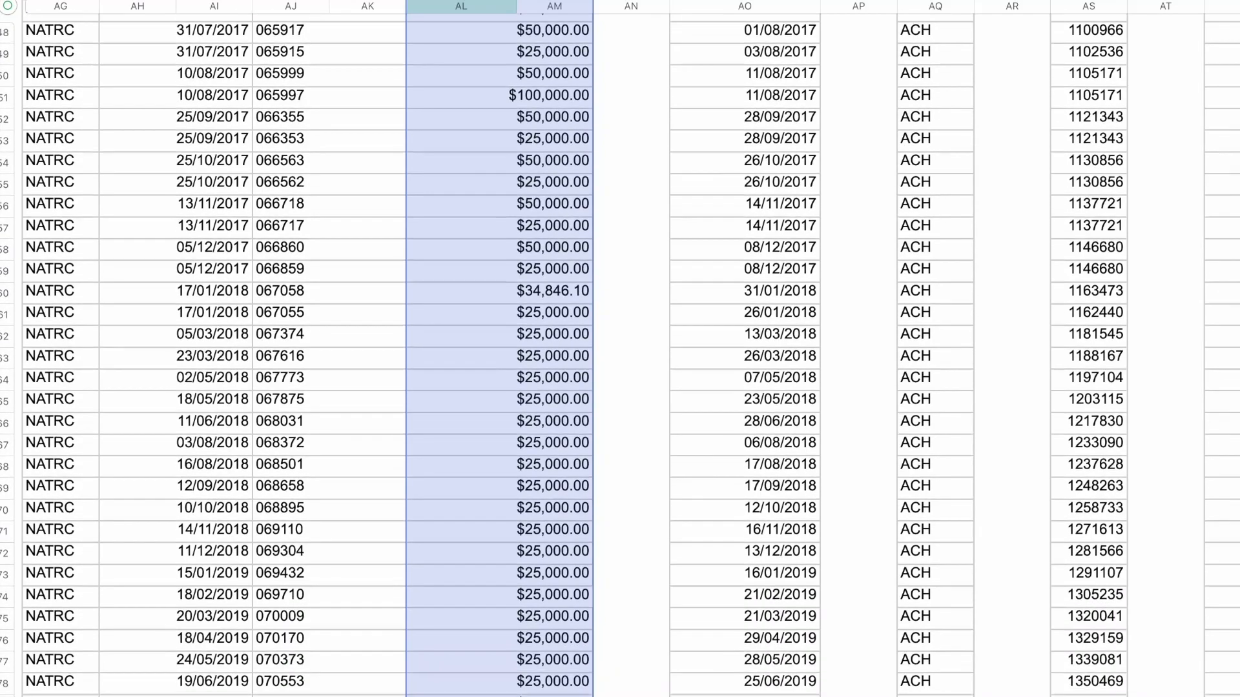
scroll("down", 3)
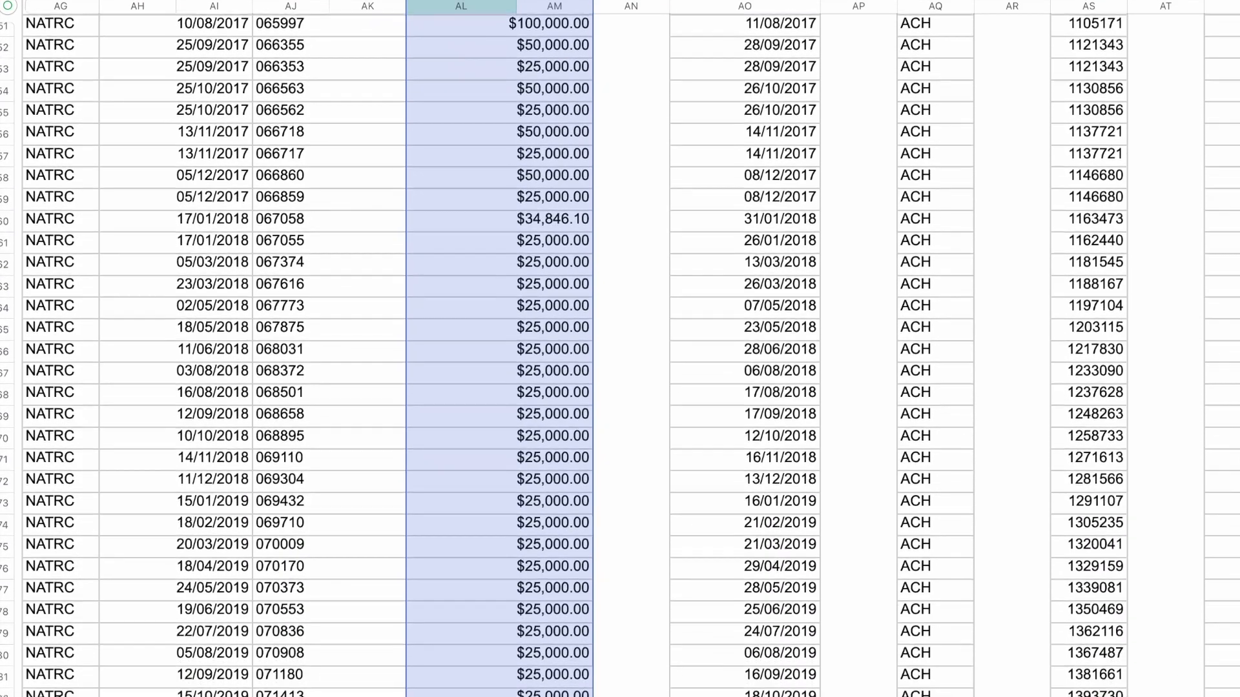
scroll("down", 3)
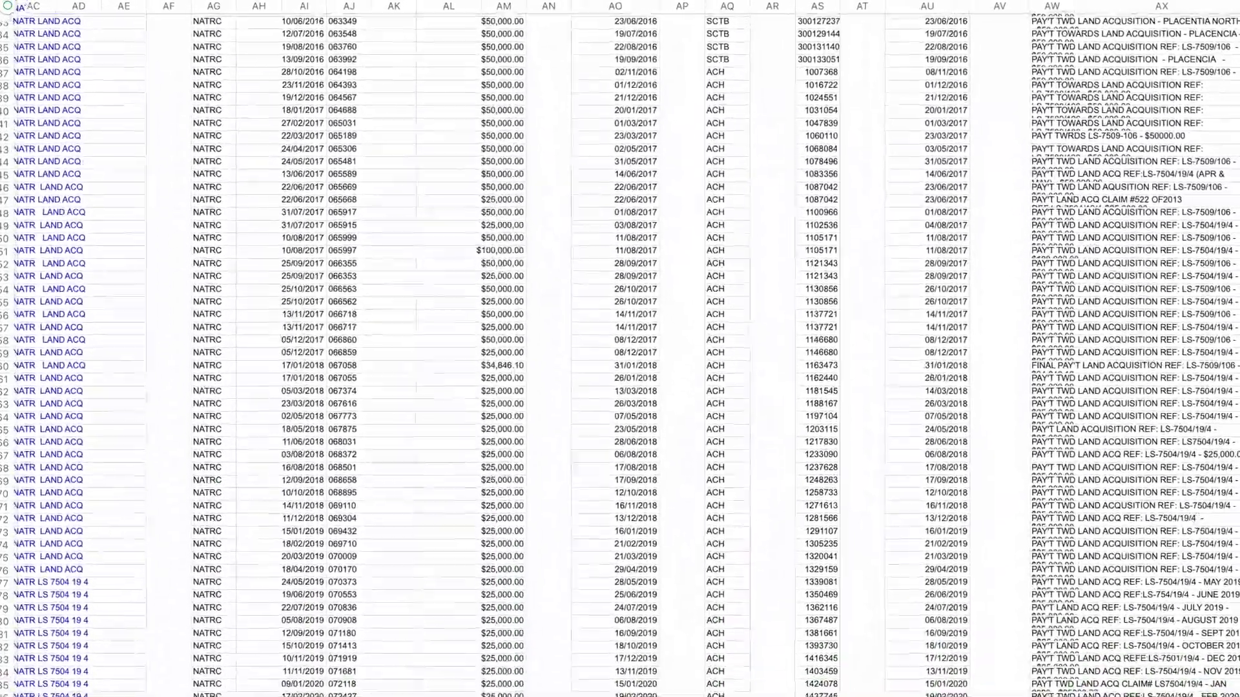
scroll("down", 3)
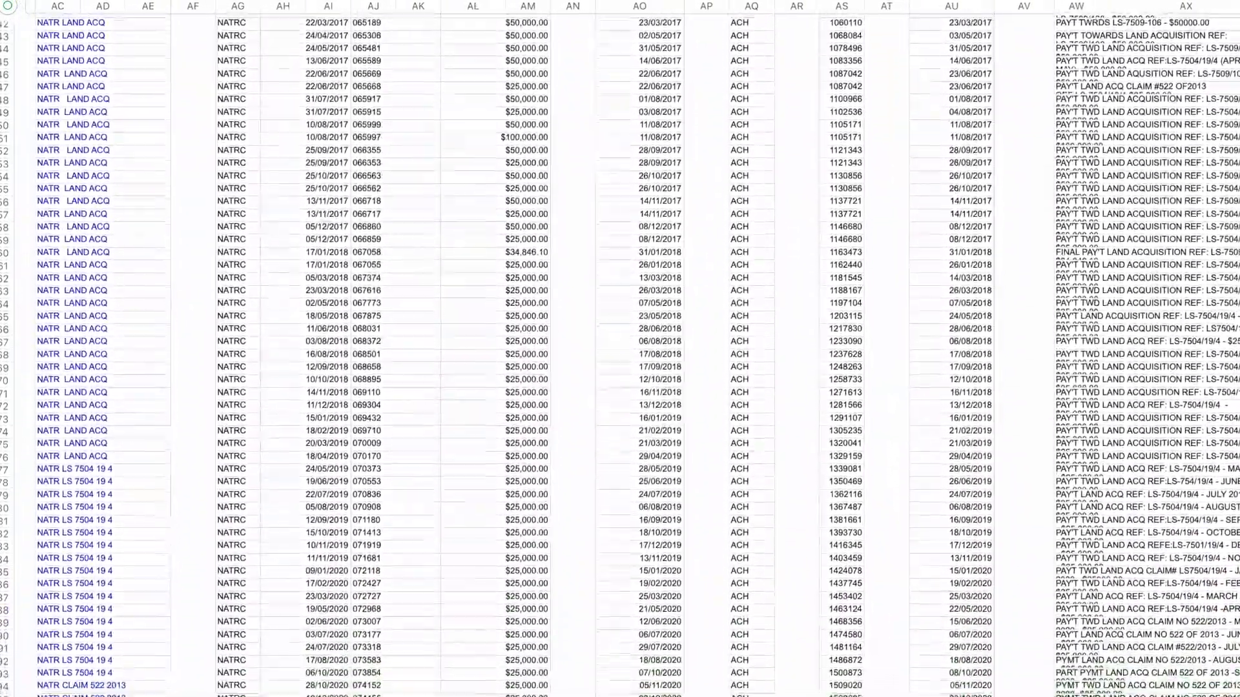
scroll("down", 3)
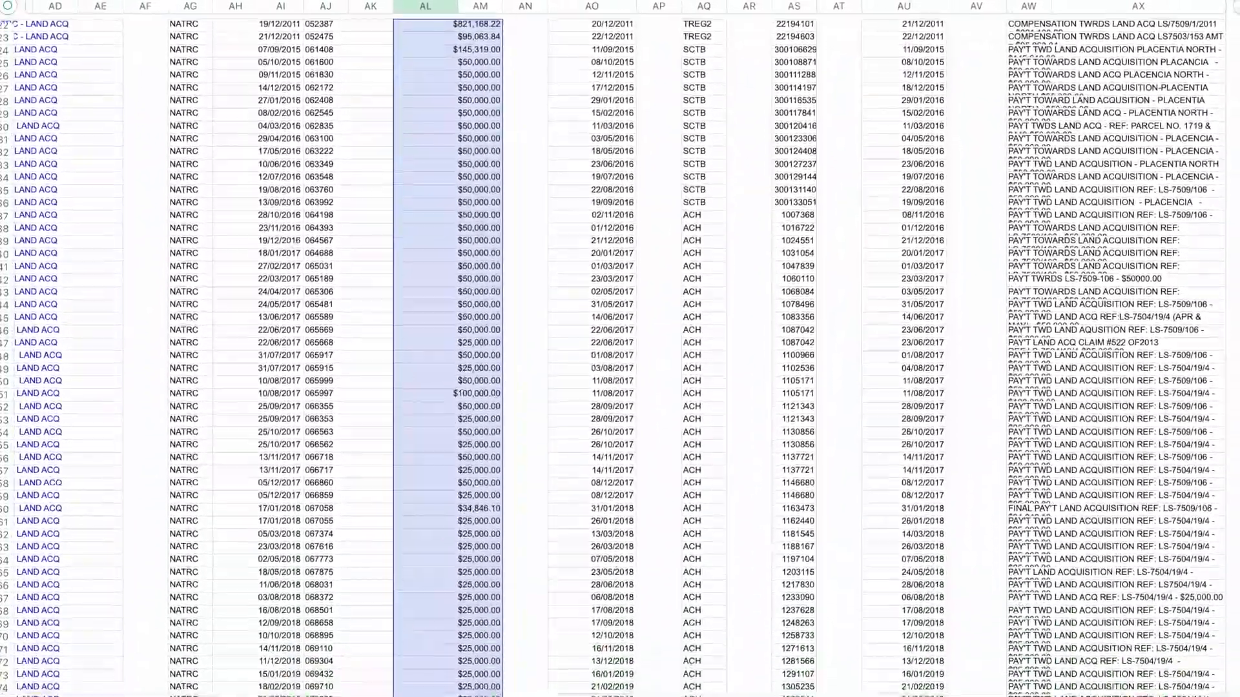
scroll("down", 3)
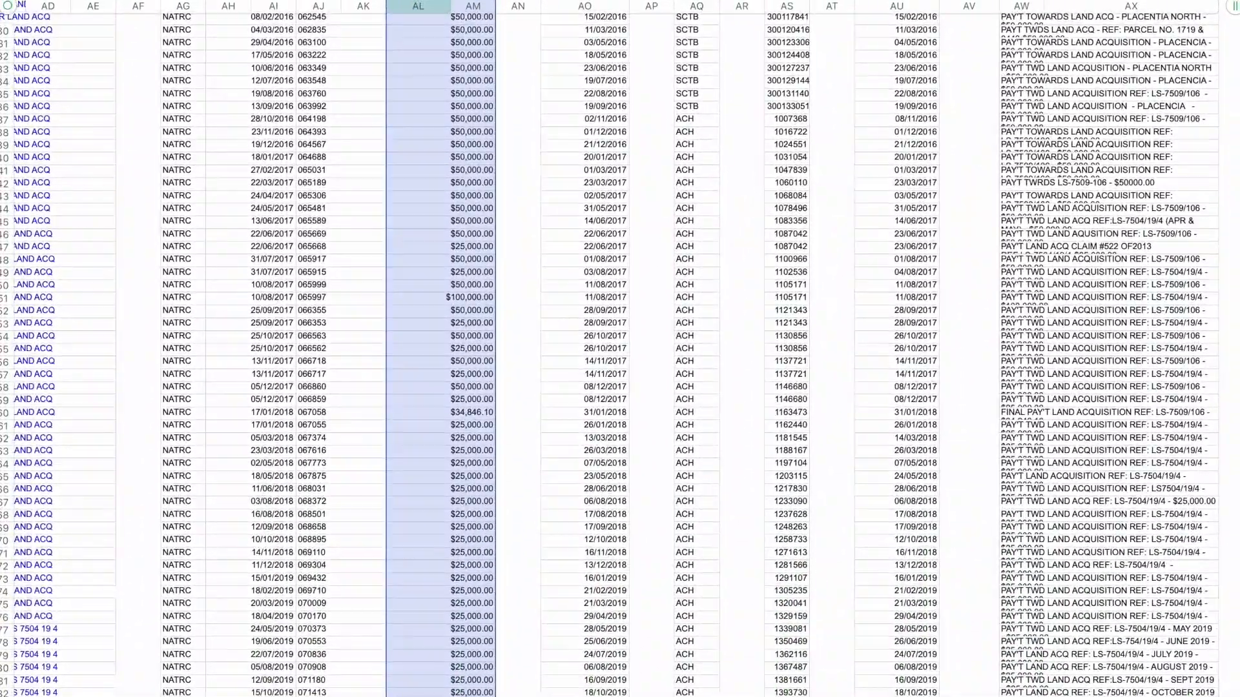
scroll("down", 3)
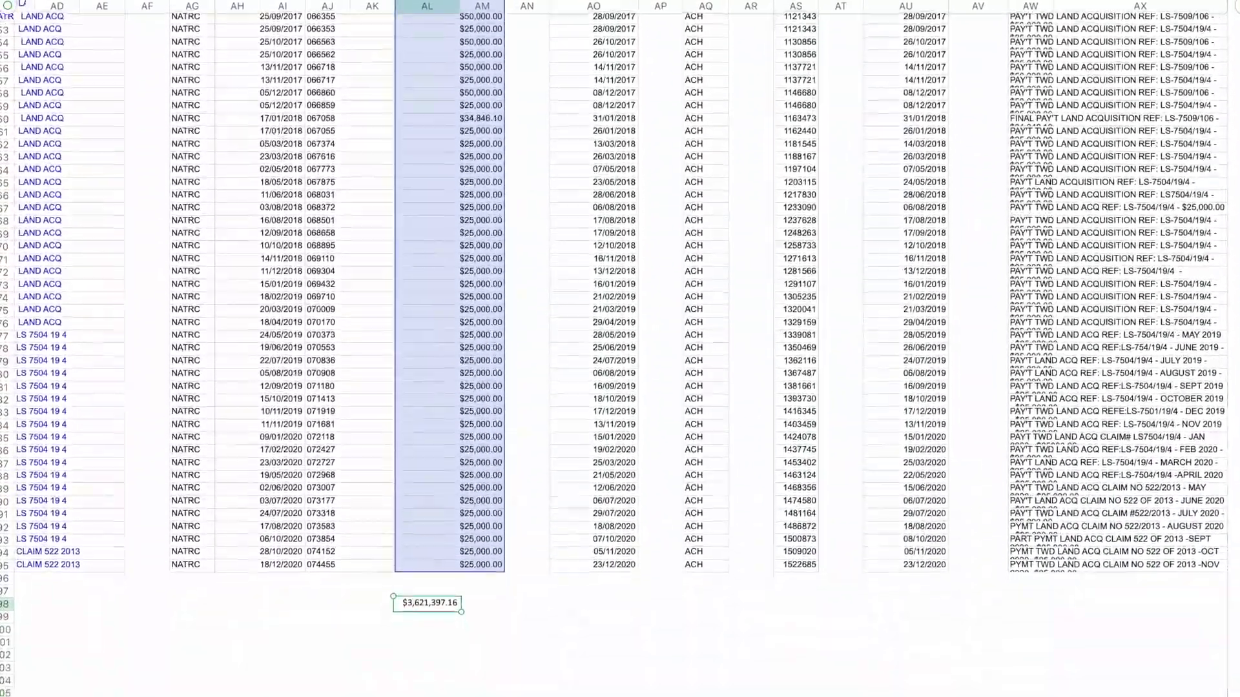
scroll("up", 3)
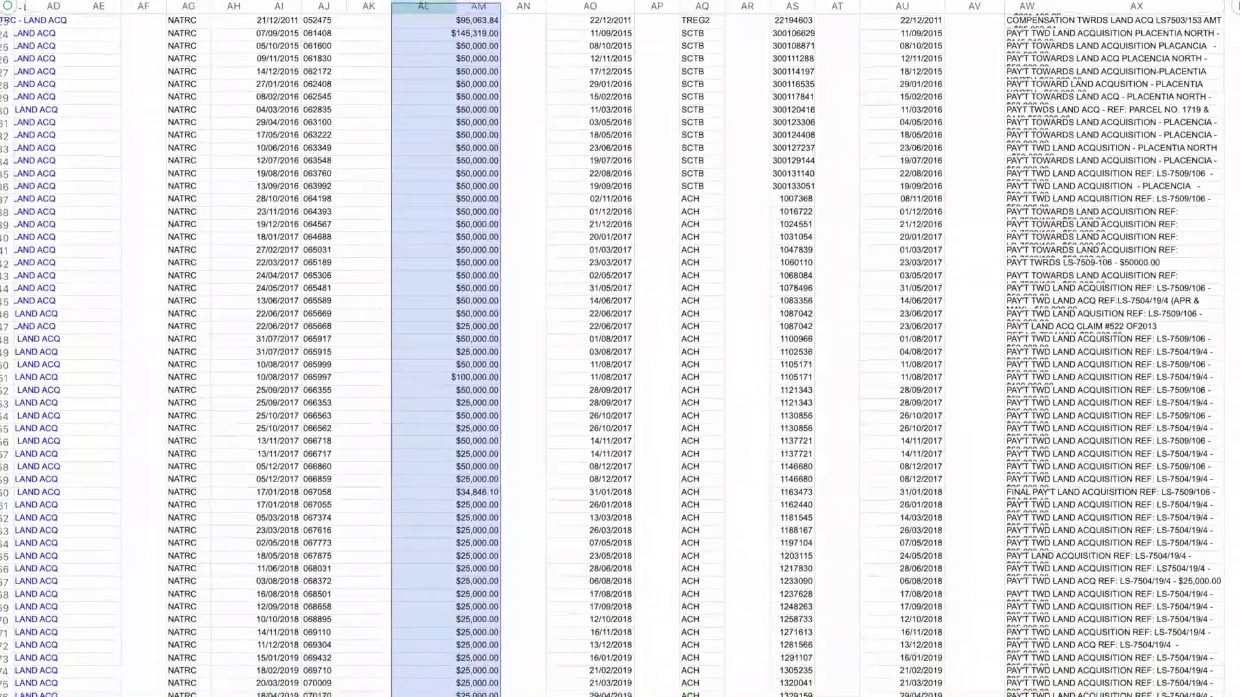
Step: Return to the top of the Barrow & Williams Invoices By Vendors sheet with gross amounts from 2008
scroll("down", 3)
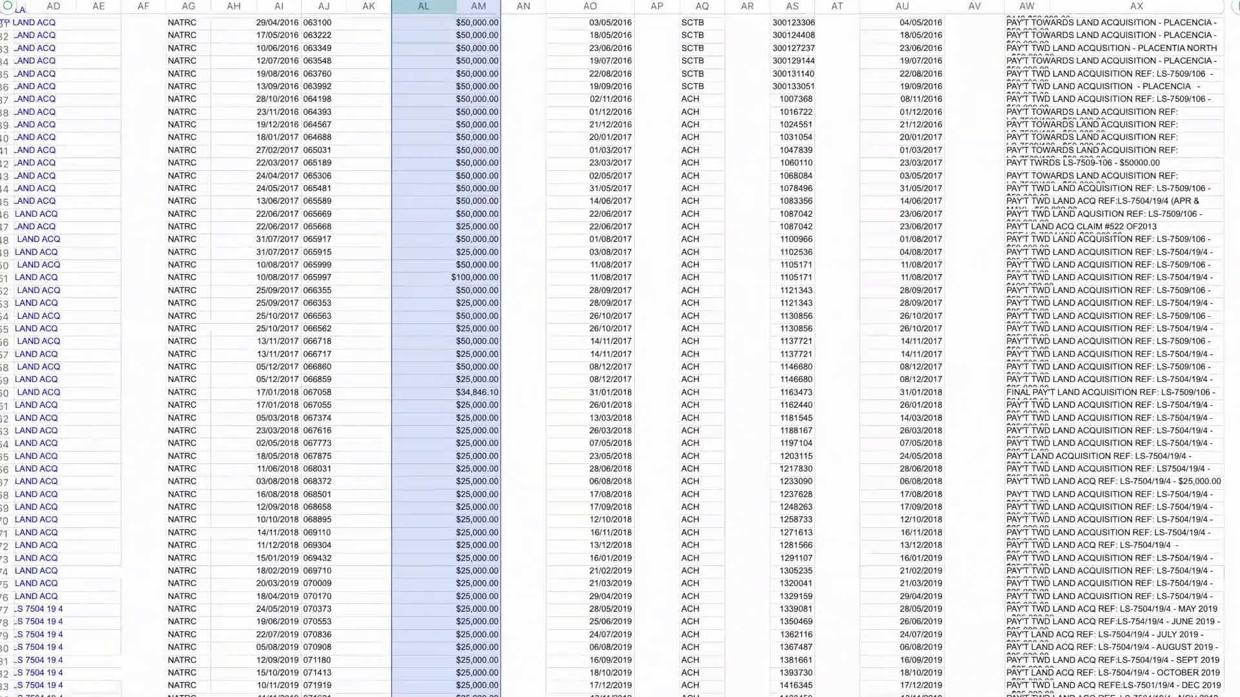
scroll("down", 3)
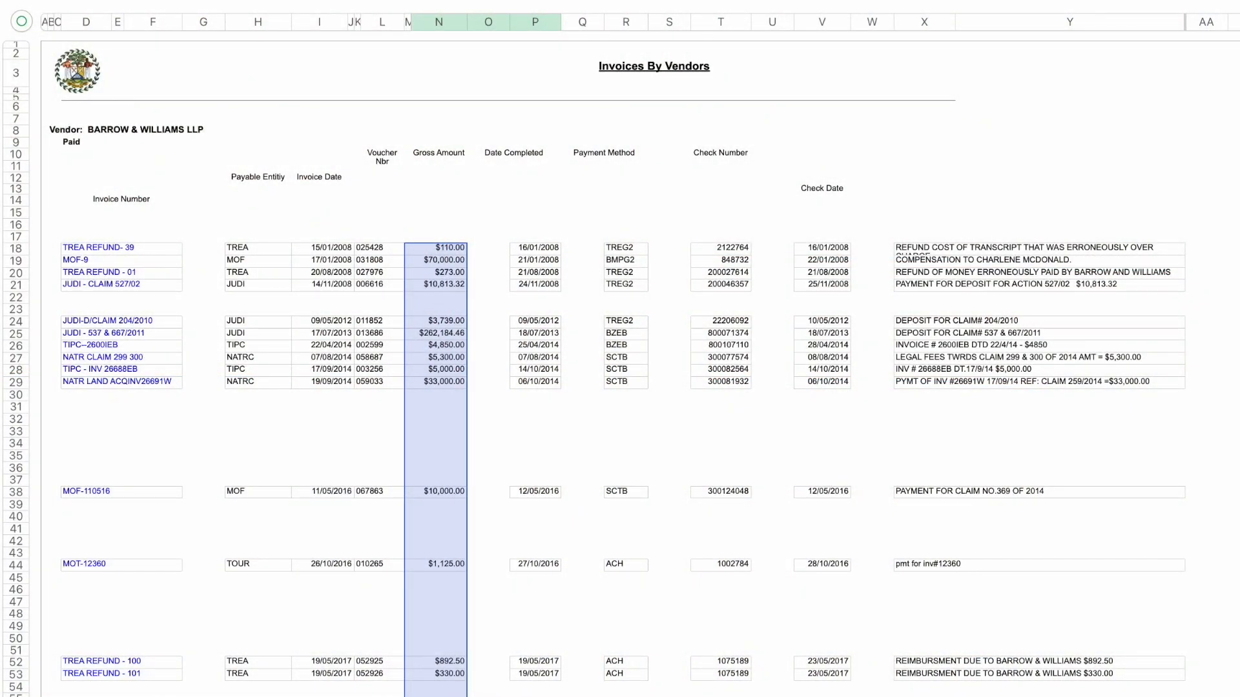
Step: Scroll Gross Amount column N down to the $1,258,158.53 sum cell at row 122
scroll("down", 3)
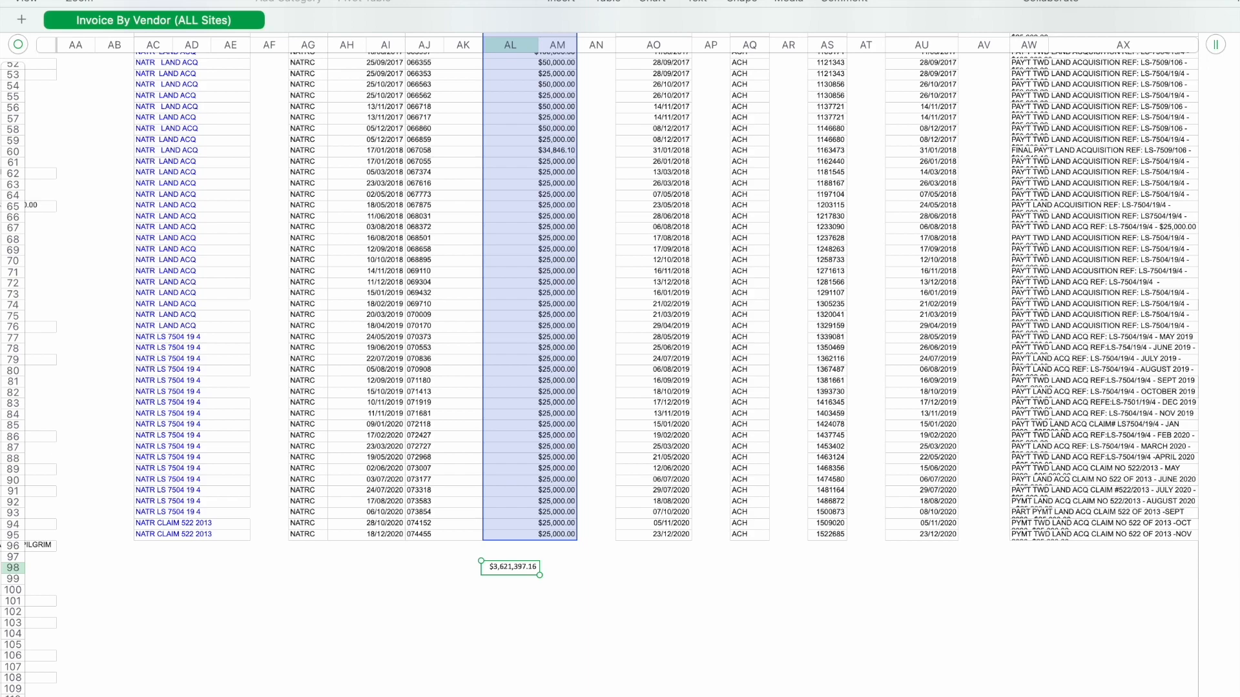
scroll("down", 3)
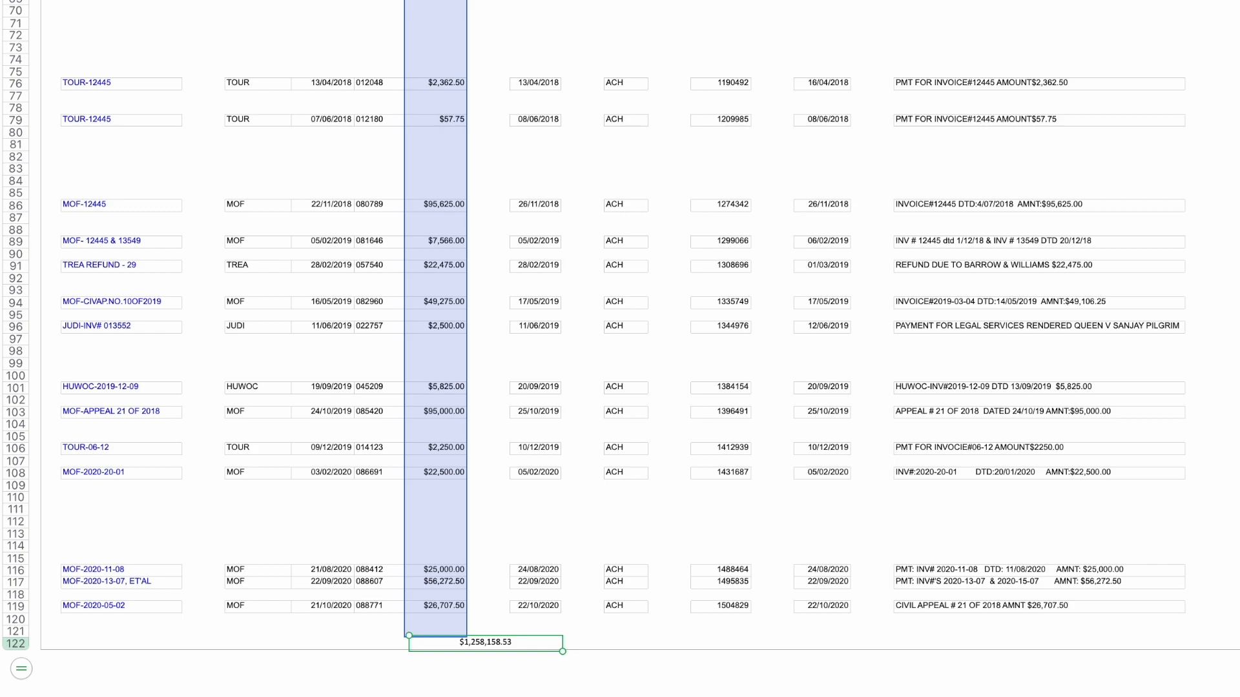
scroll("up", 3)
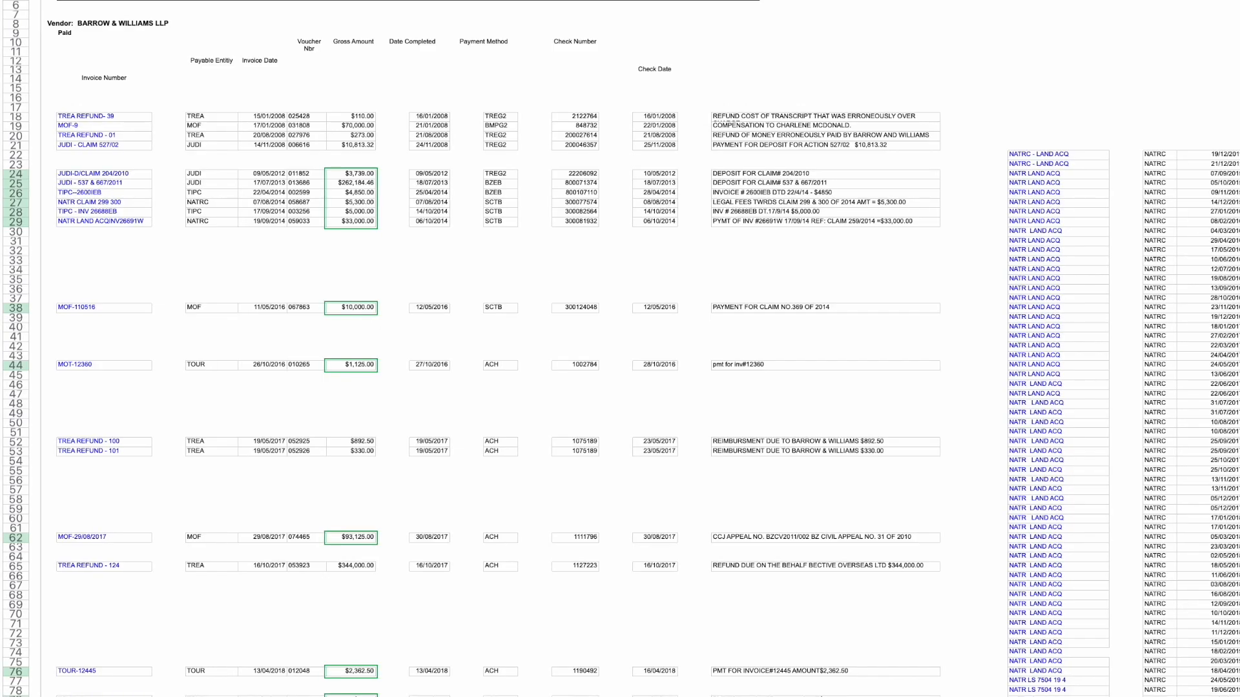
scroll("down", 3)
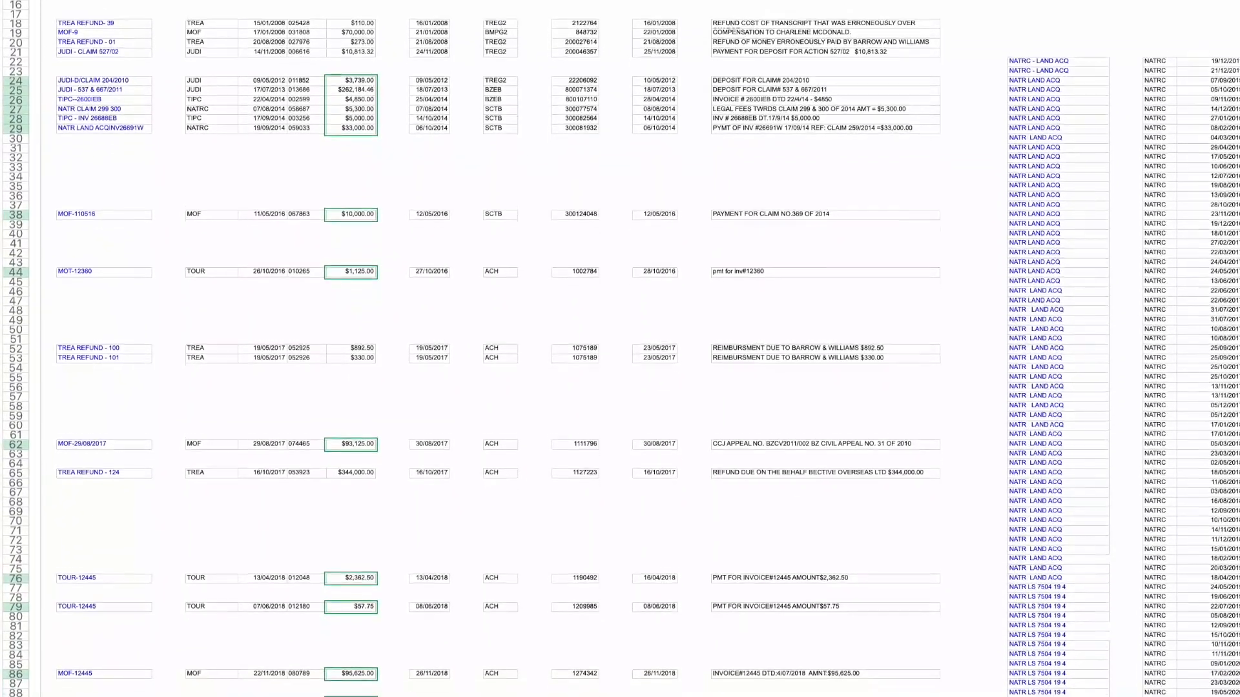
scroll("down", 3)
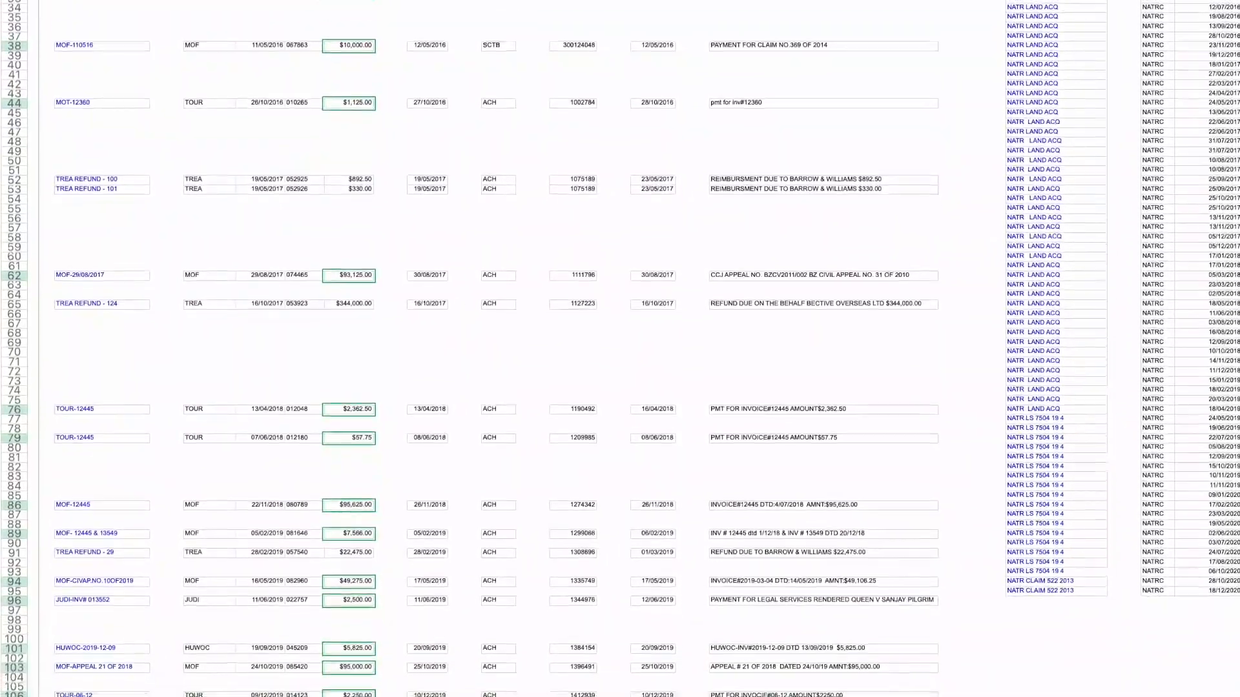
scroll("down", 3)
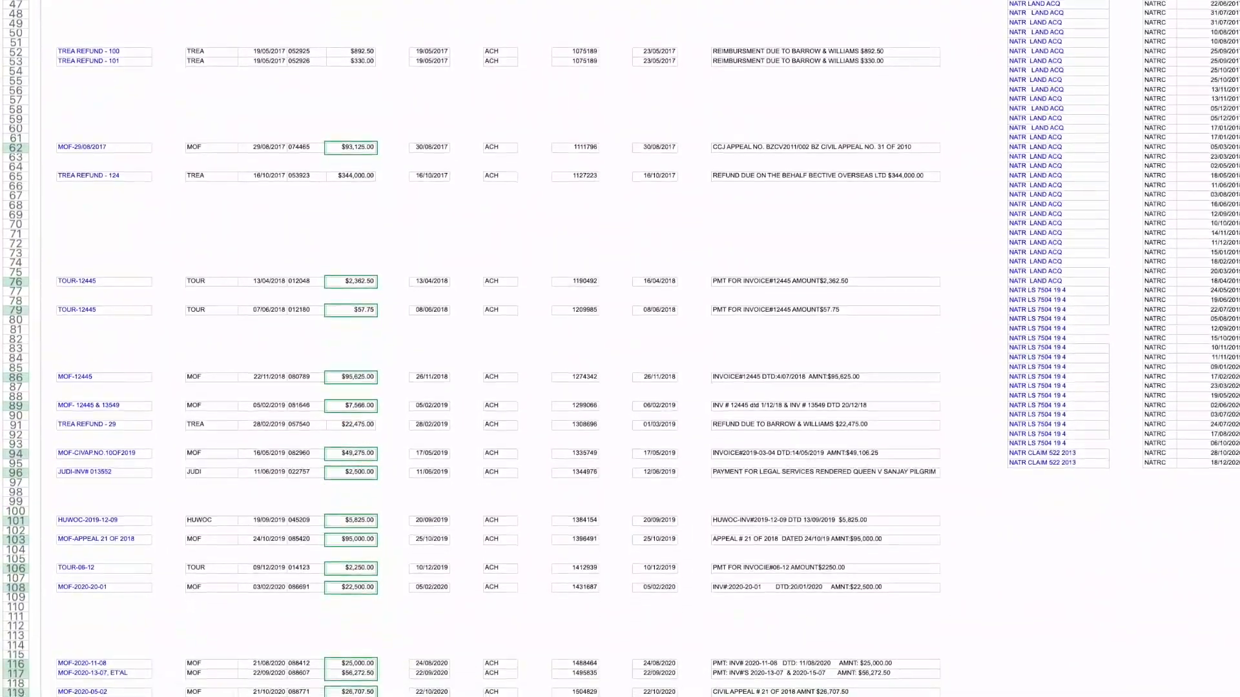
scroll("down", 3)
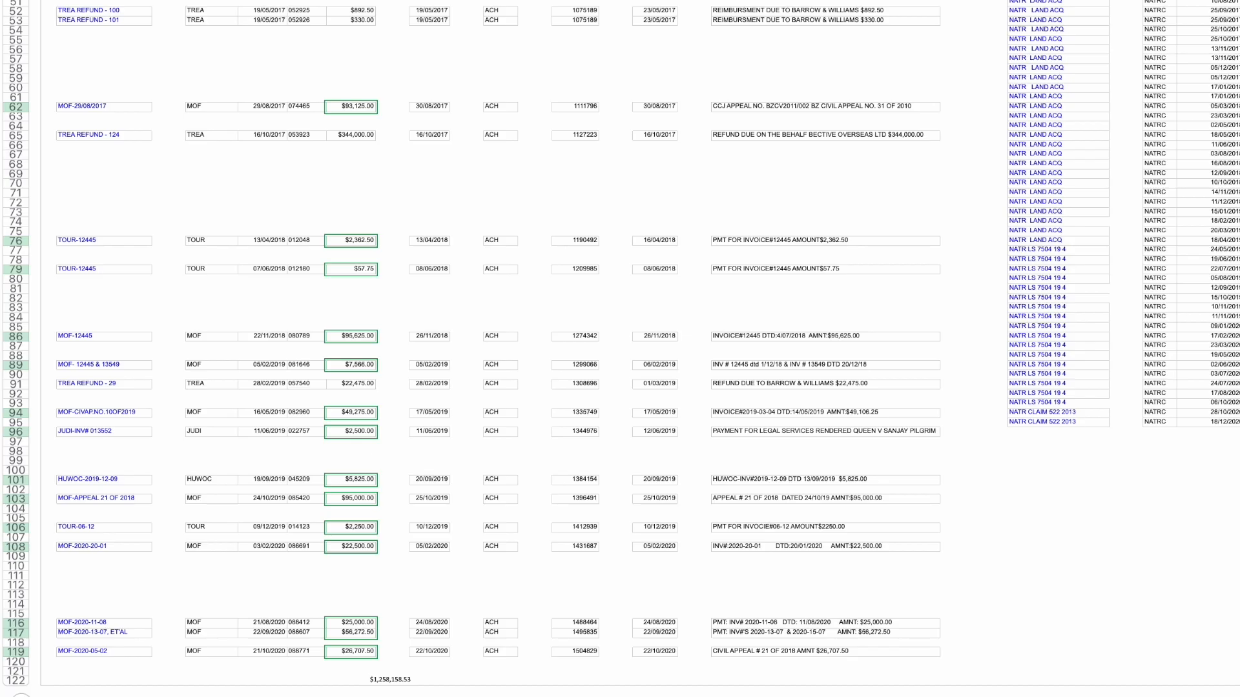
scroll("up", 3)
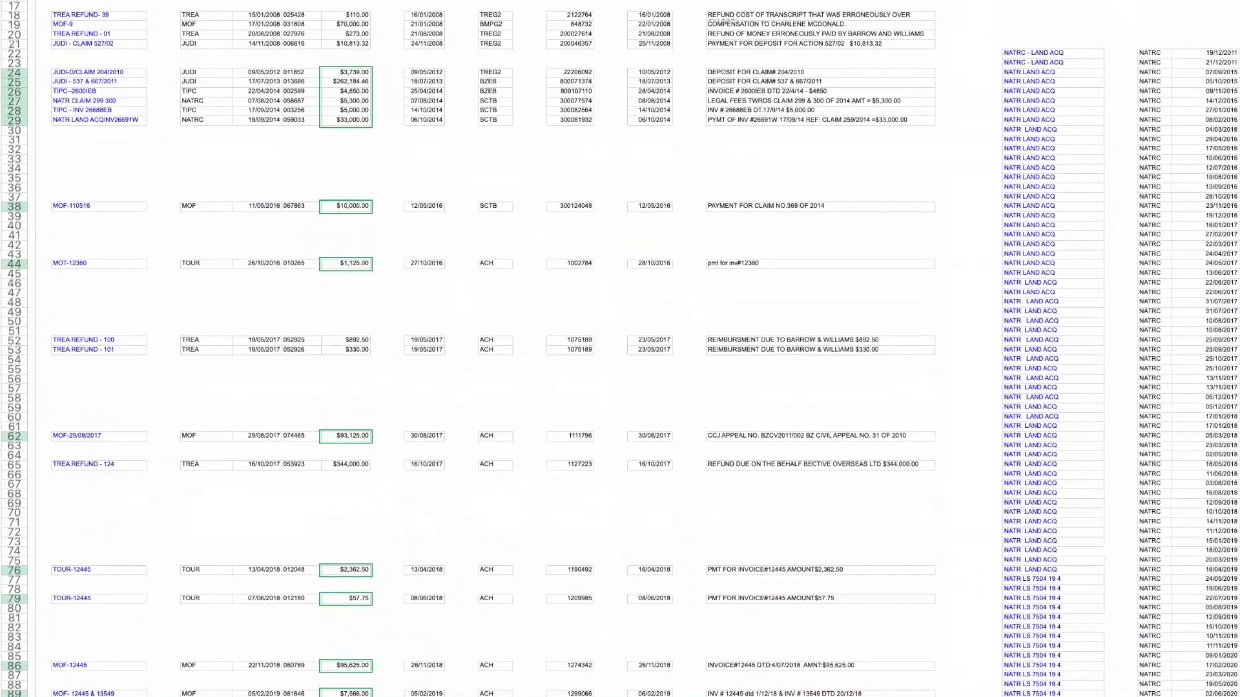
scroll("up", 3)
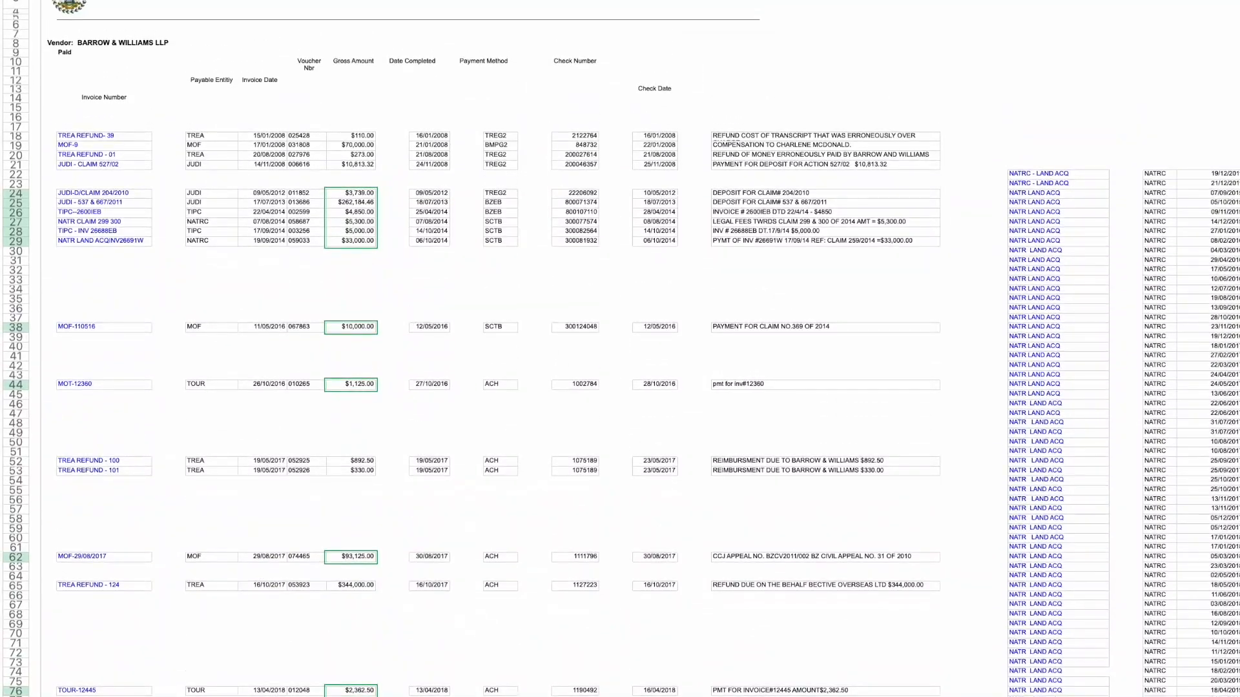
scroll("down", 3)
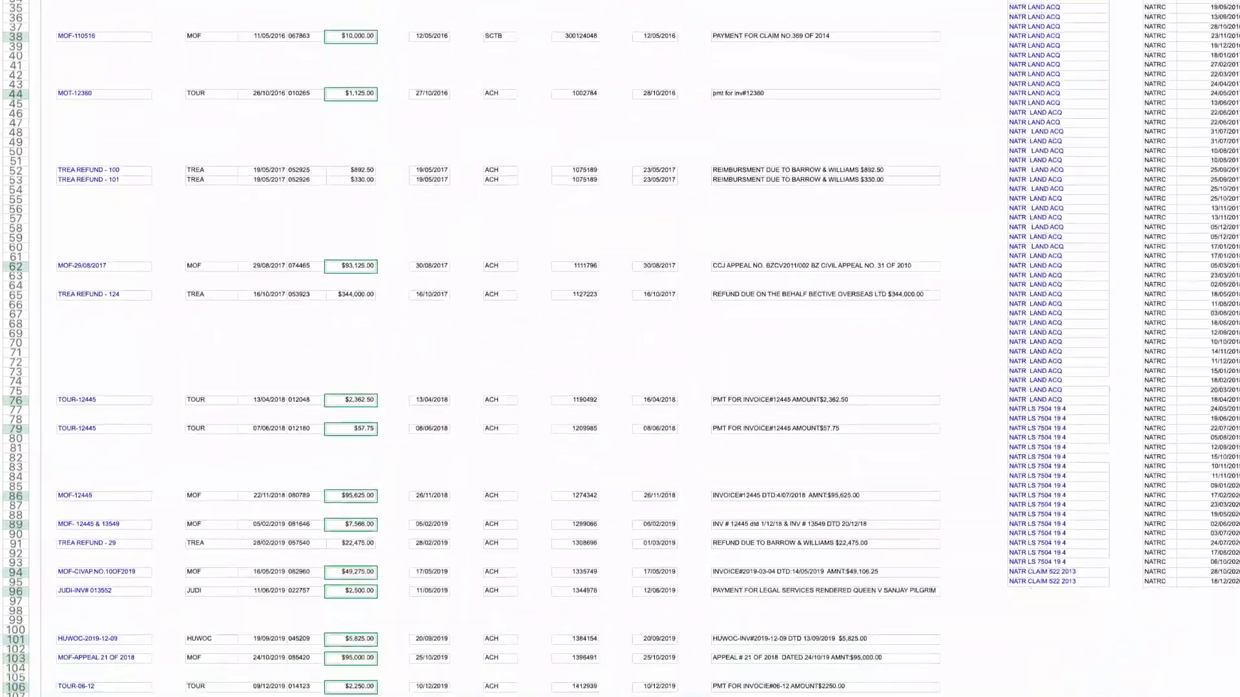
scroll("down", 3)
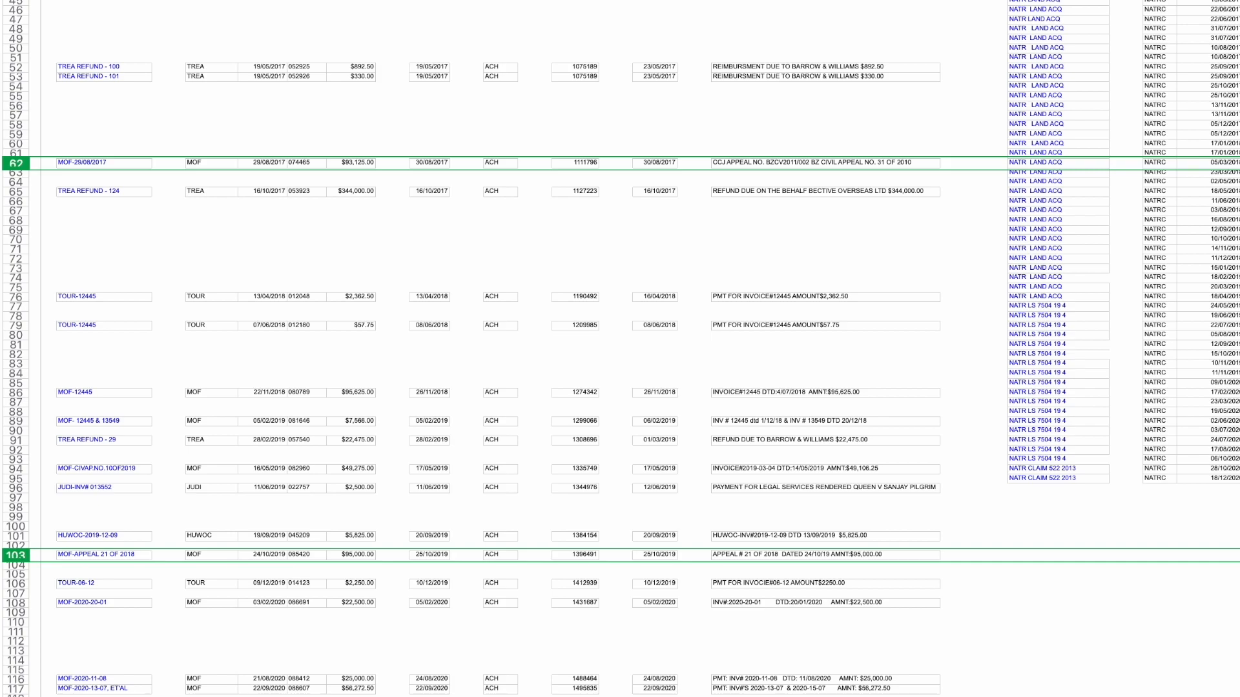
Step: Select the whole Gross Amount column N of invoice payments via its header
left_click(434, 13)
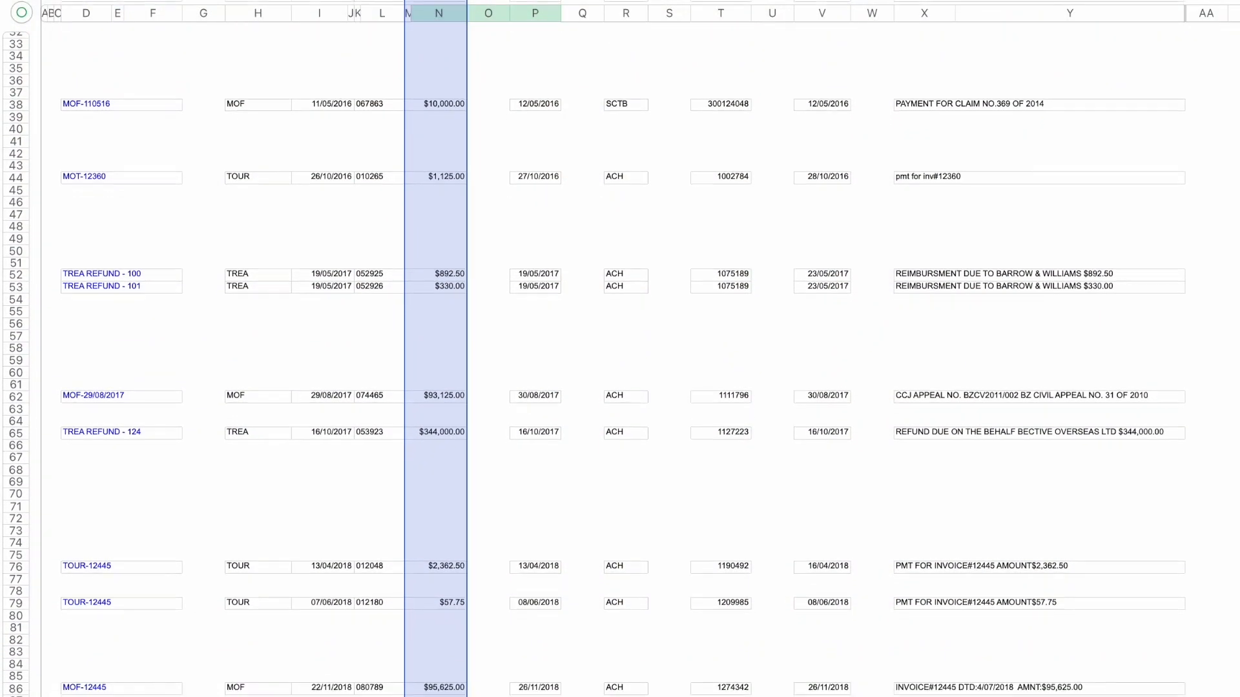
Step: Scroll column N down to the 2020 invoice rows and the $1,258,158.53 total at row 122
scroll("down", 3)
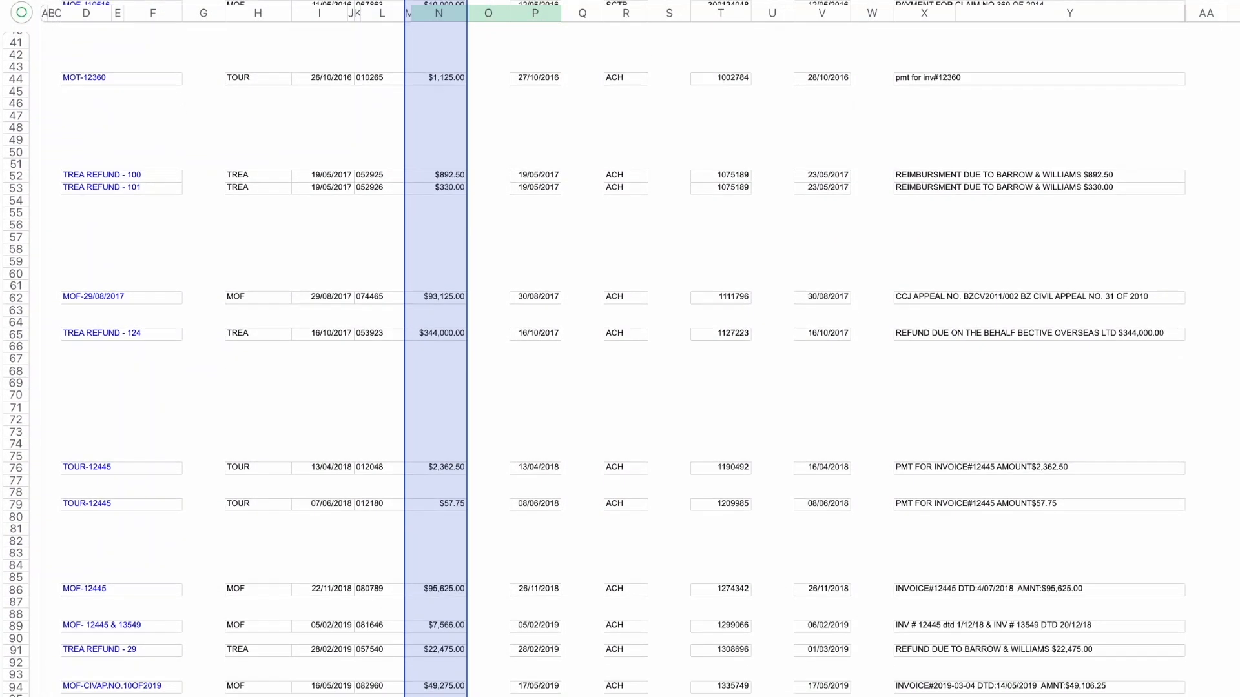
scroll("down", 3)
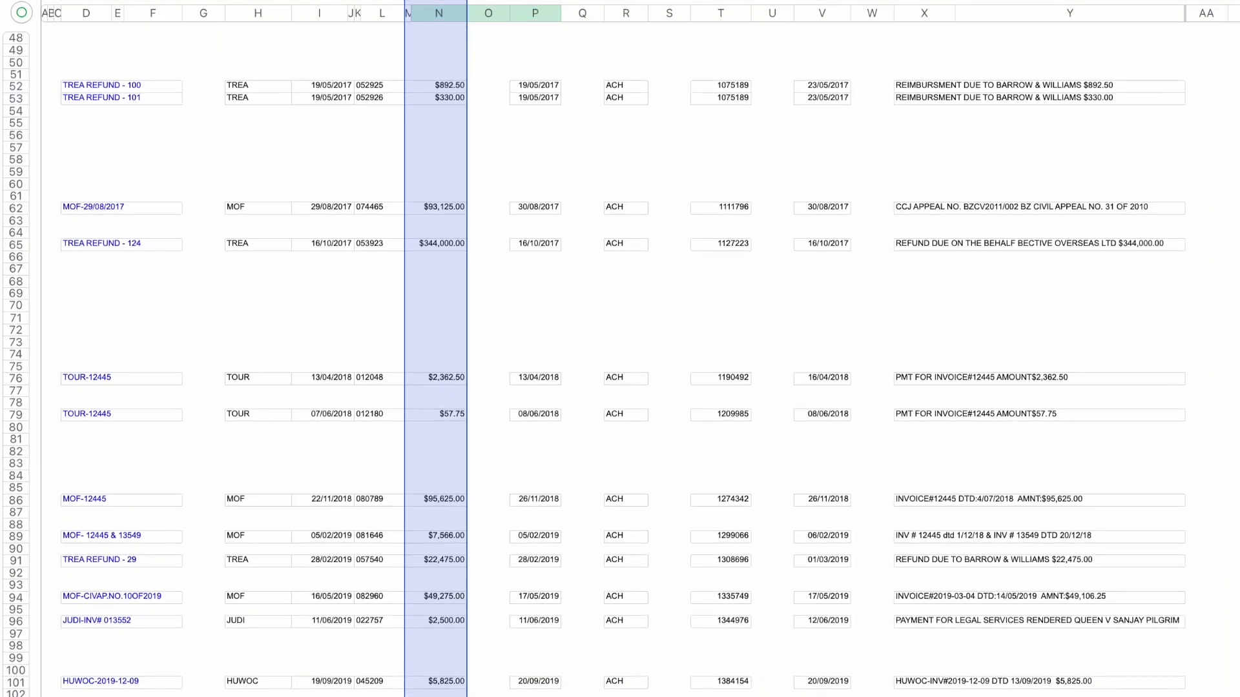
scroll("down", 3)
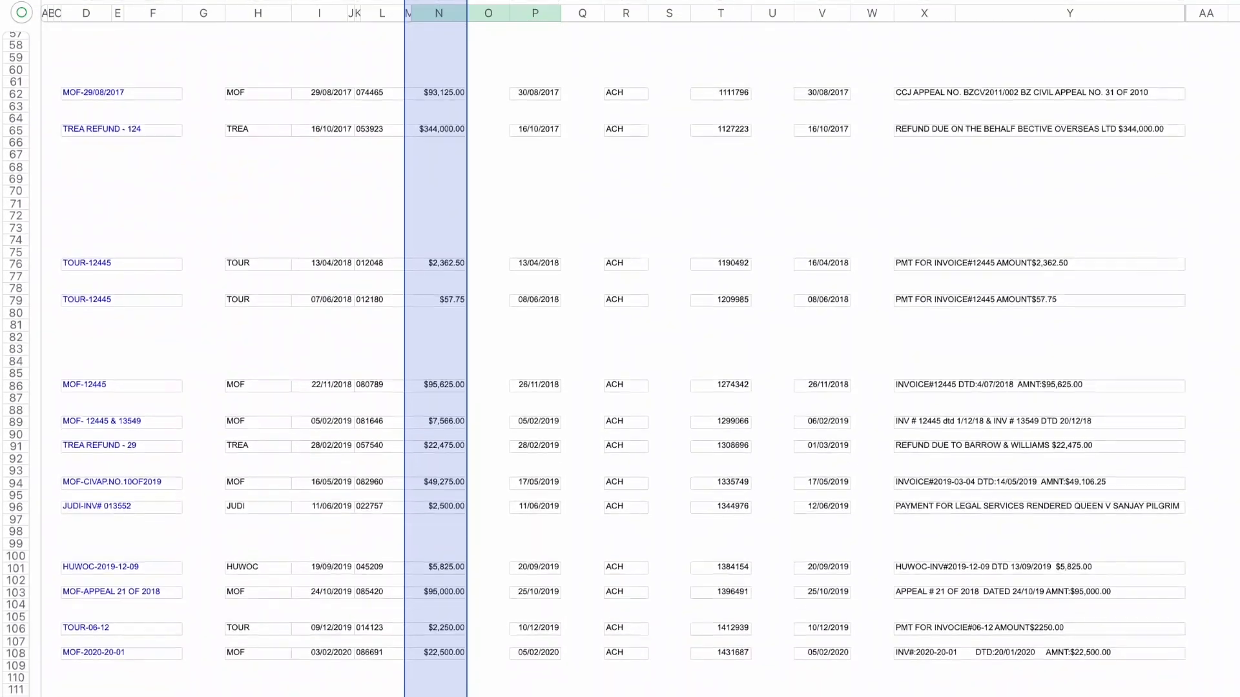
scroll("down", 3)
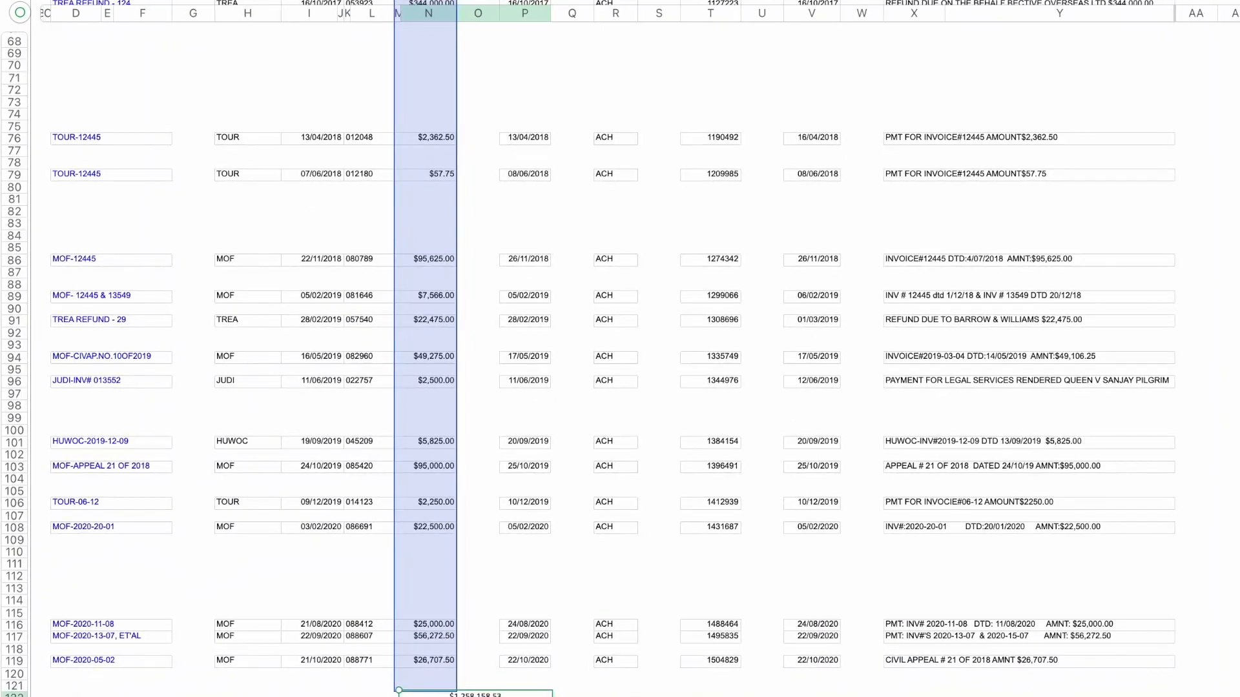